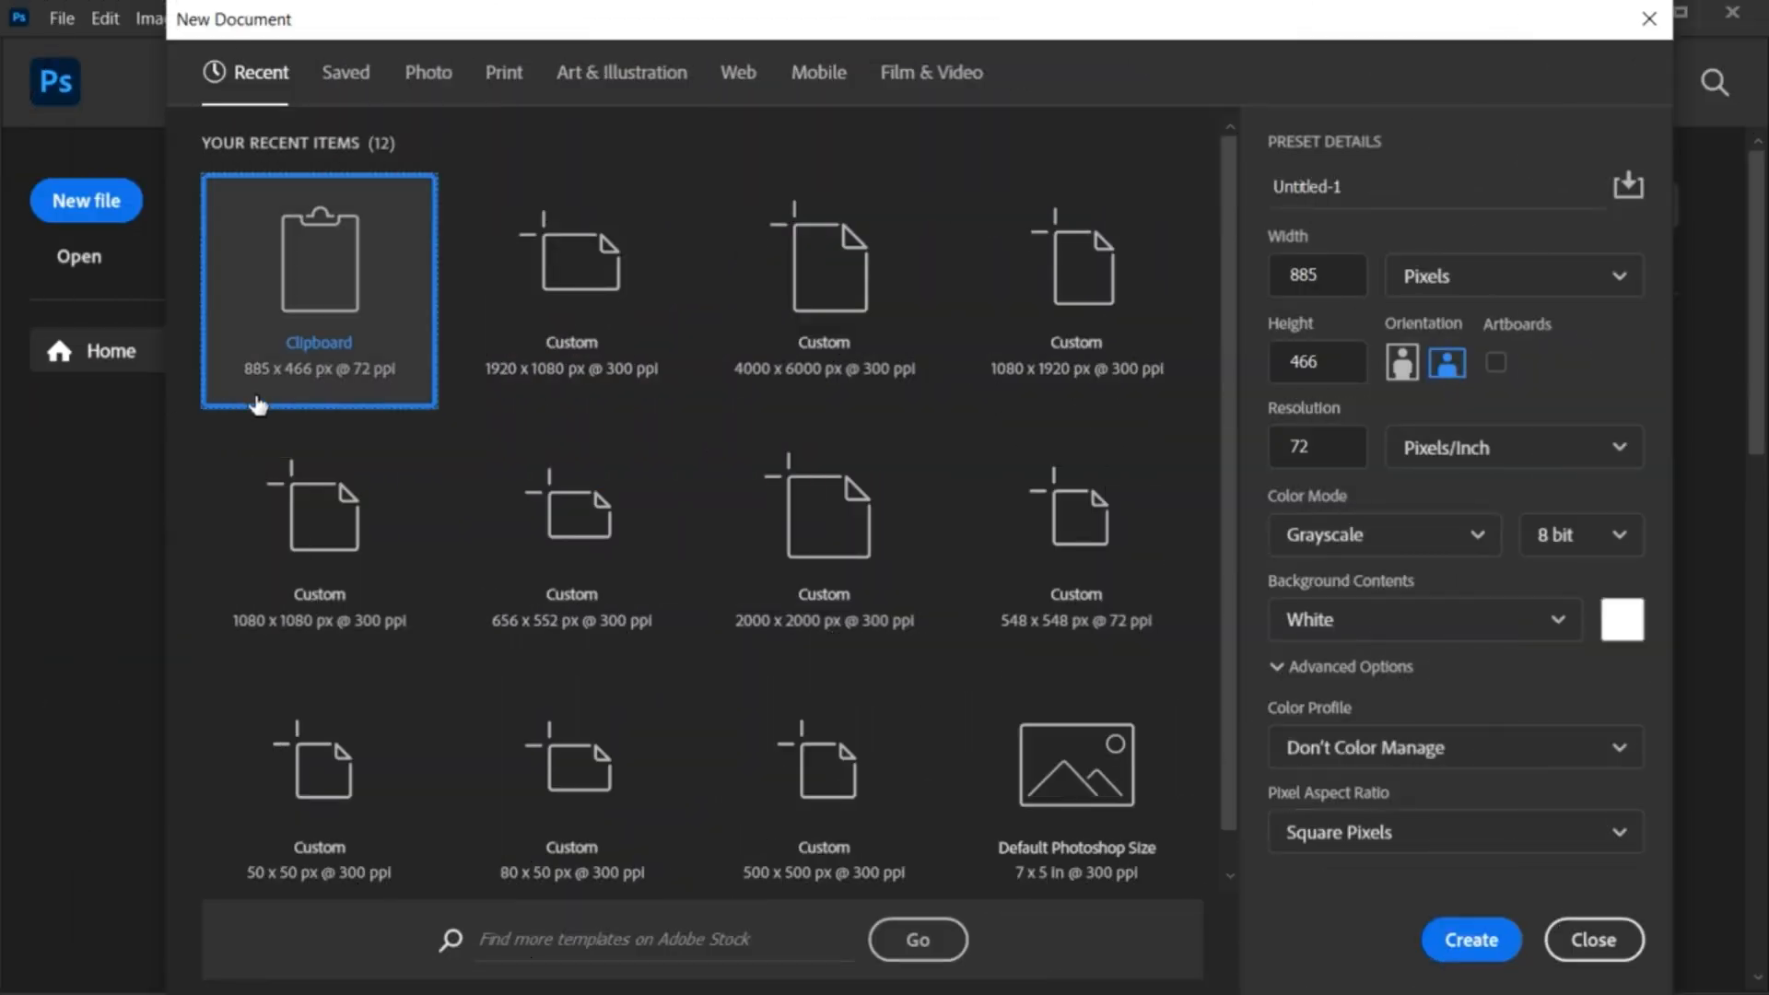
- Create a new document from the 1920 × 1080 px at 300 ppi preset
click(571, 267)
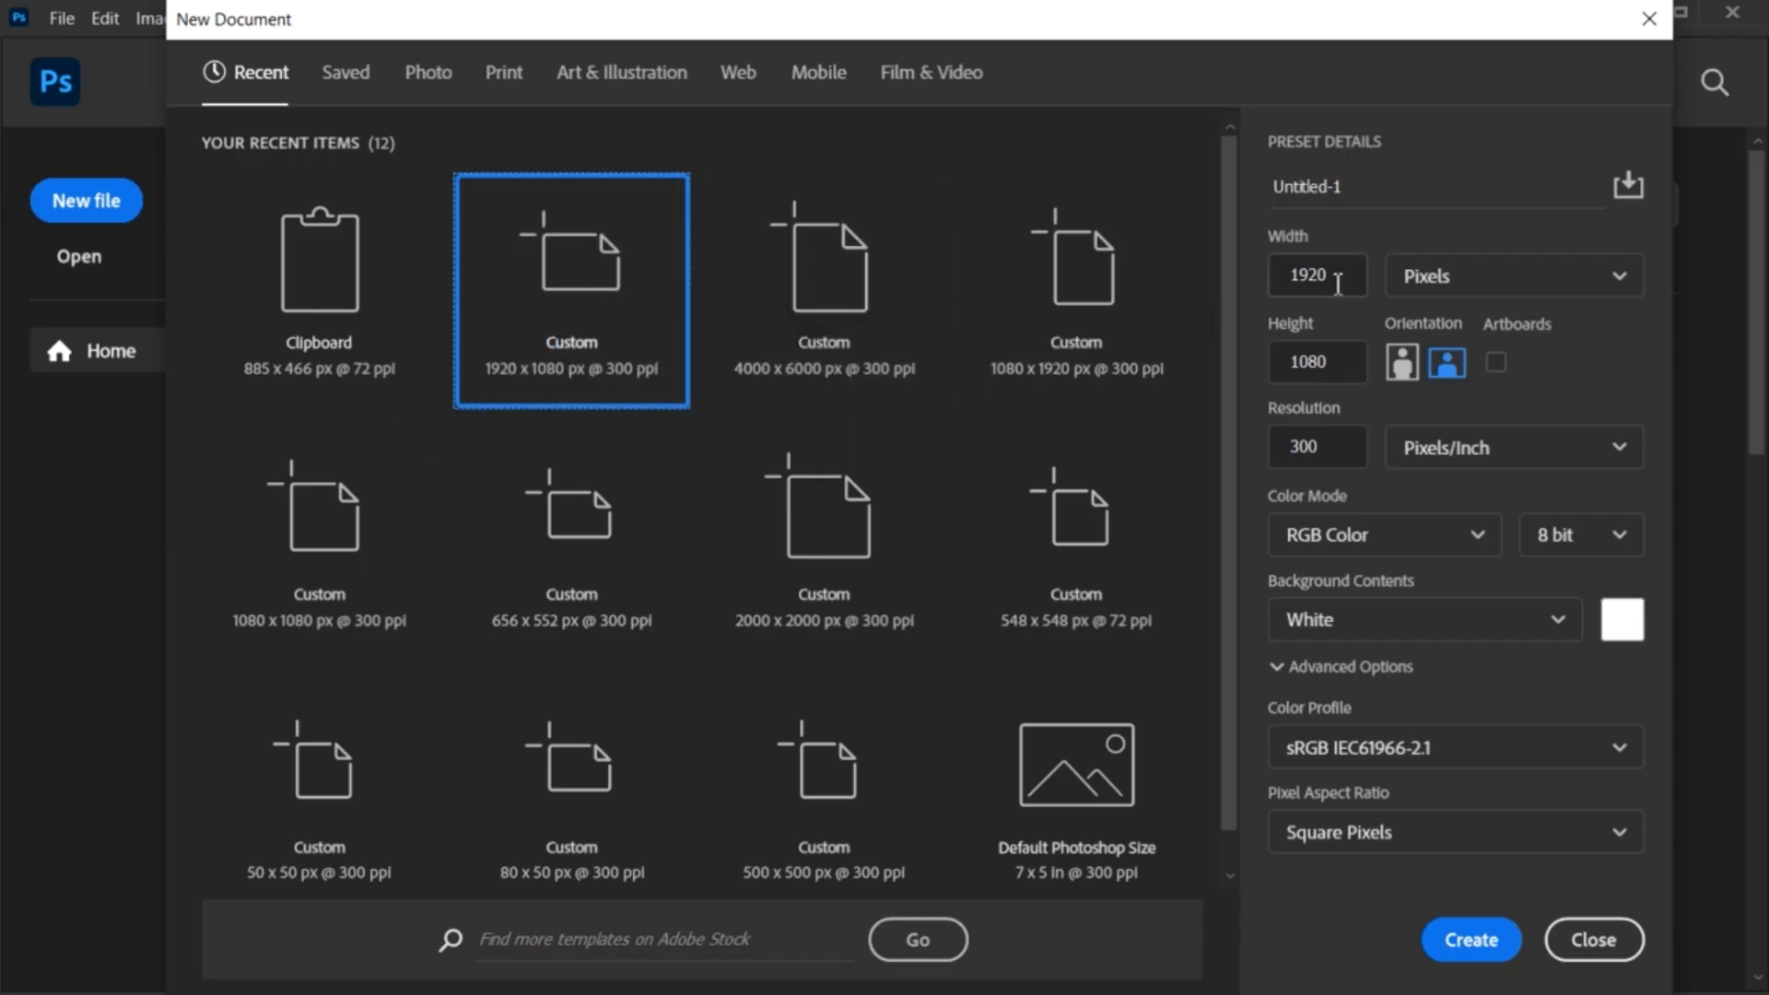
click(1315, 362)
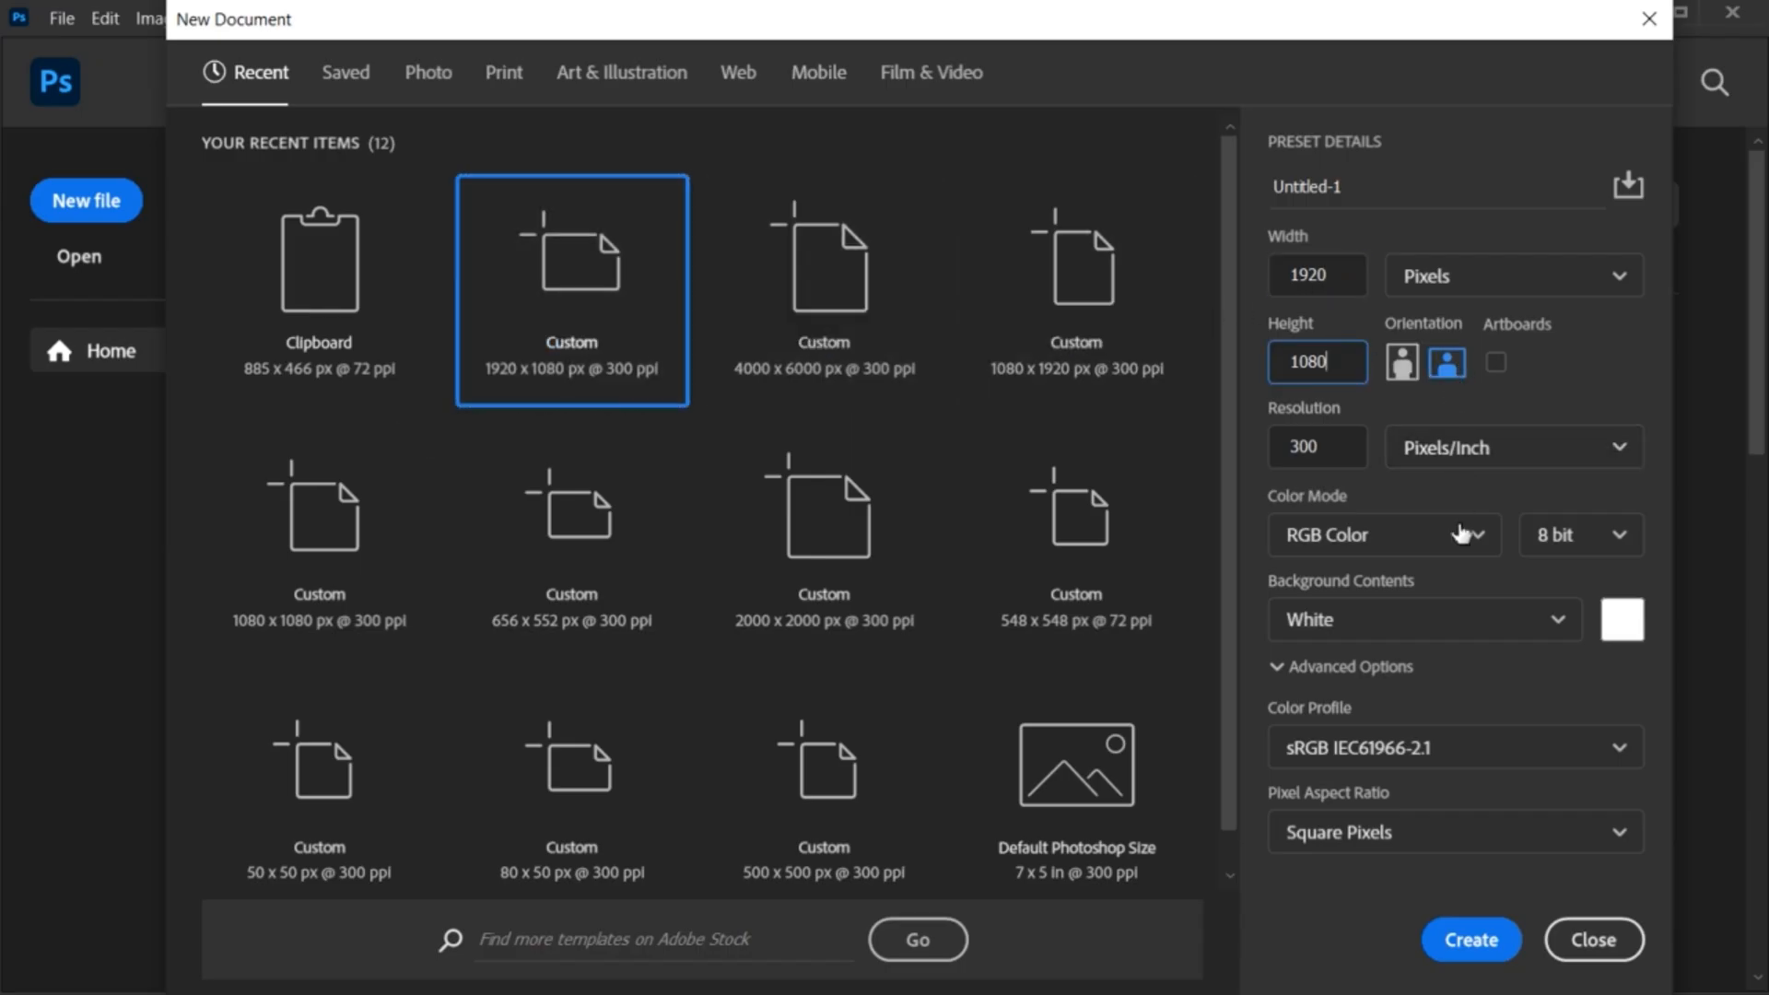
click(1469, 939)
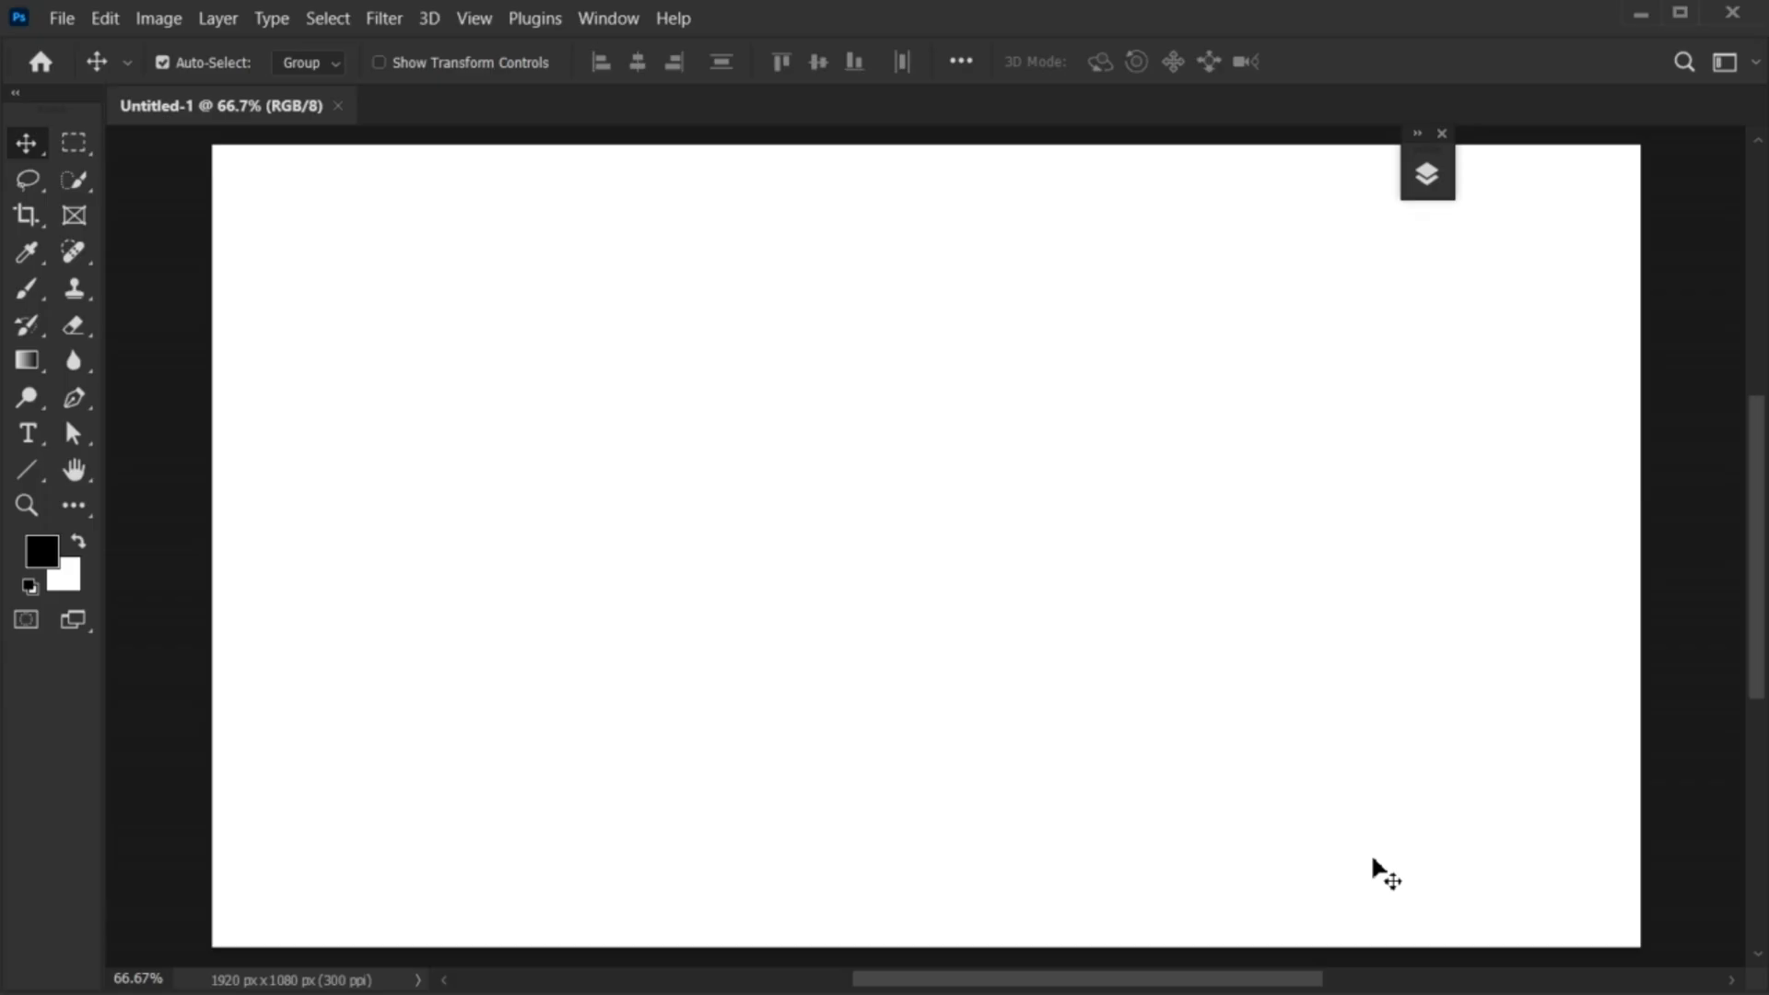
- Show the Layers panel, fill the Background with solid black, and zoom out slightly
click(1426, 172)
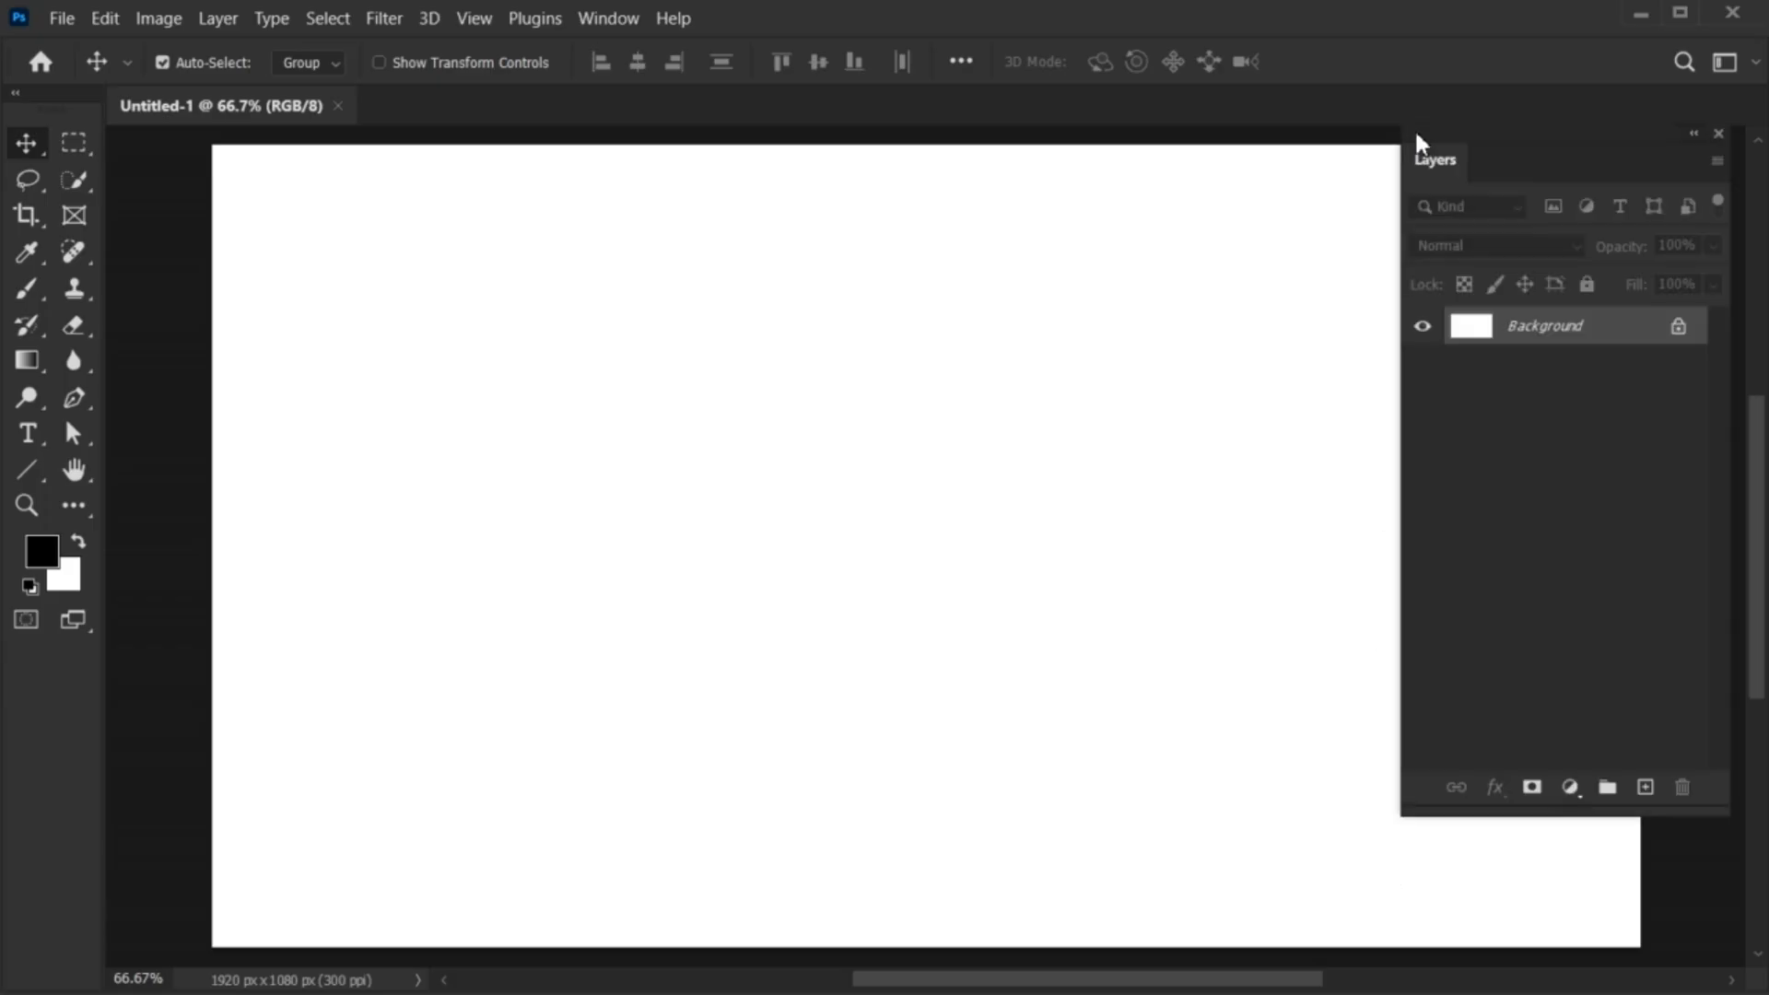
click(608, 18)
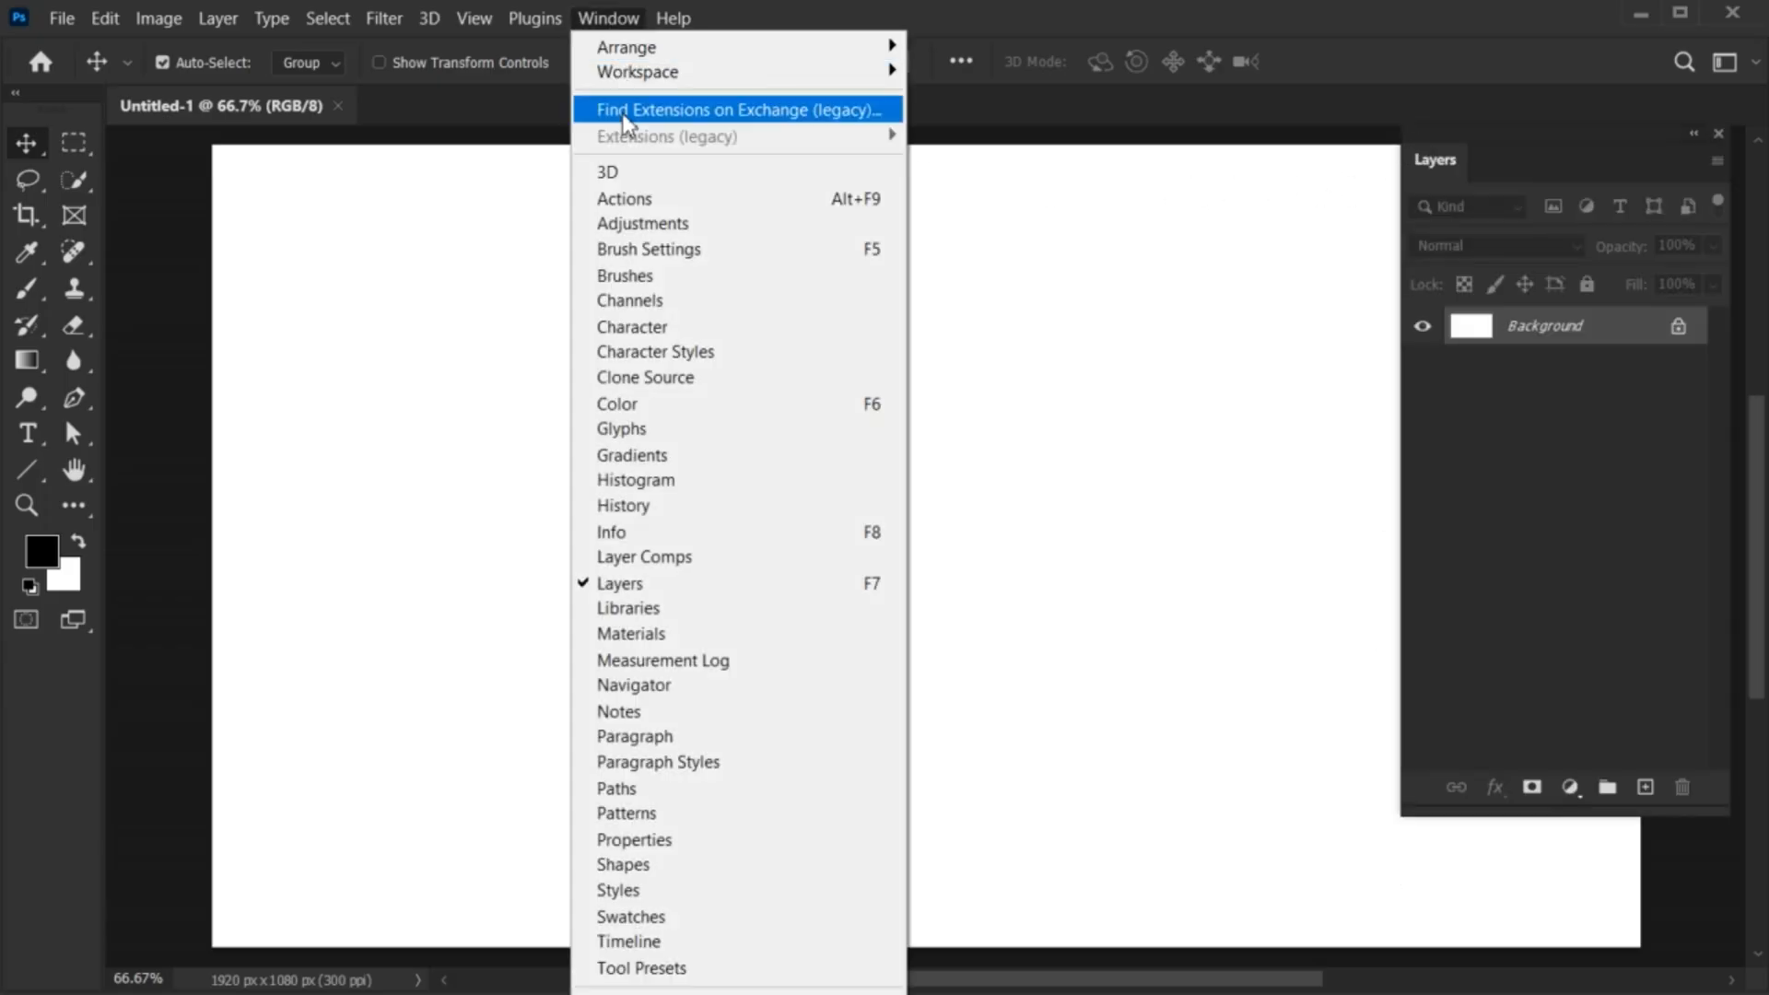
mouse_move(635, 71)
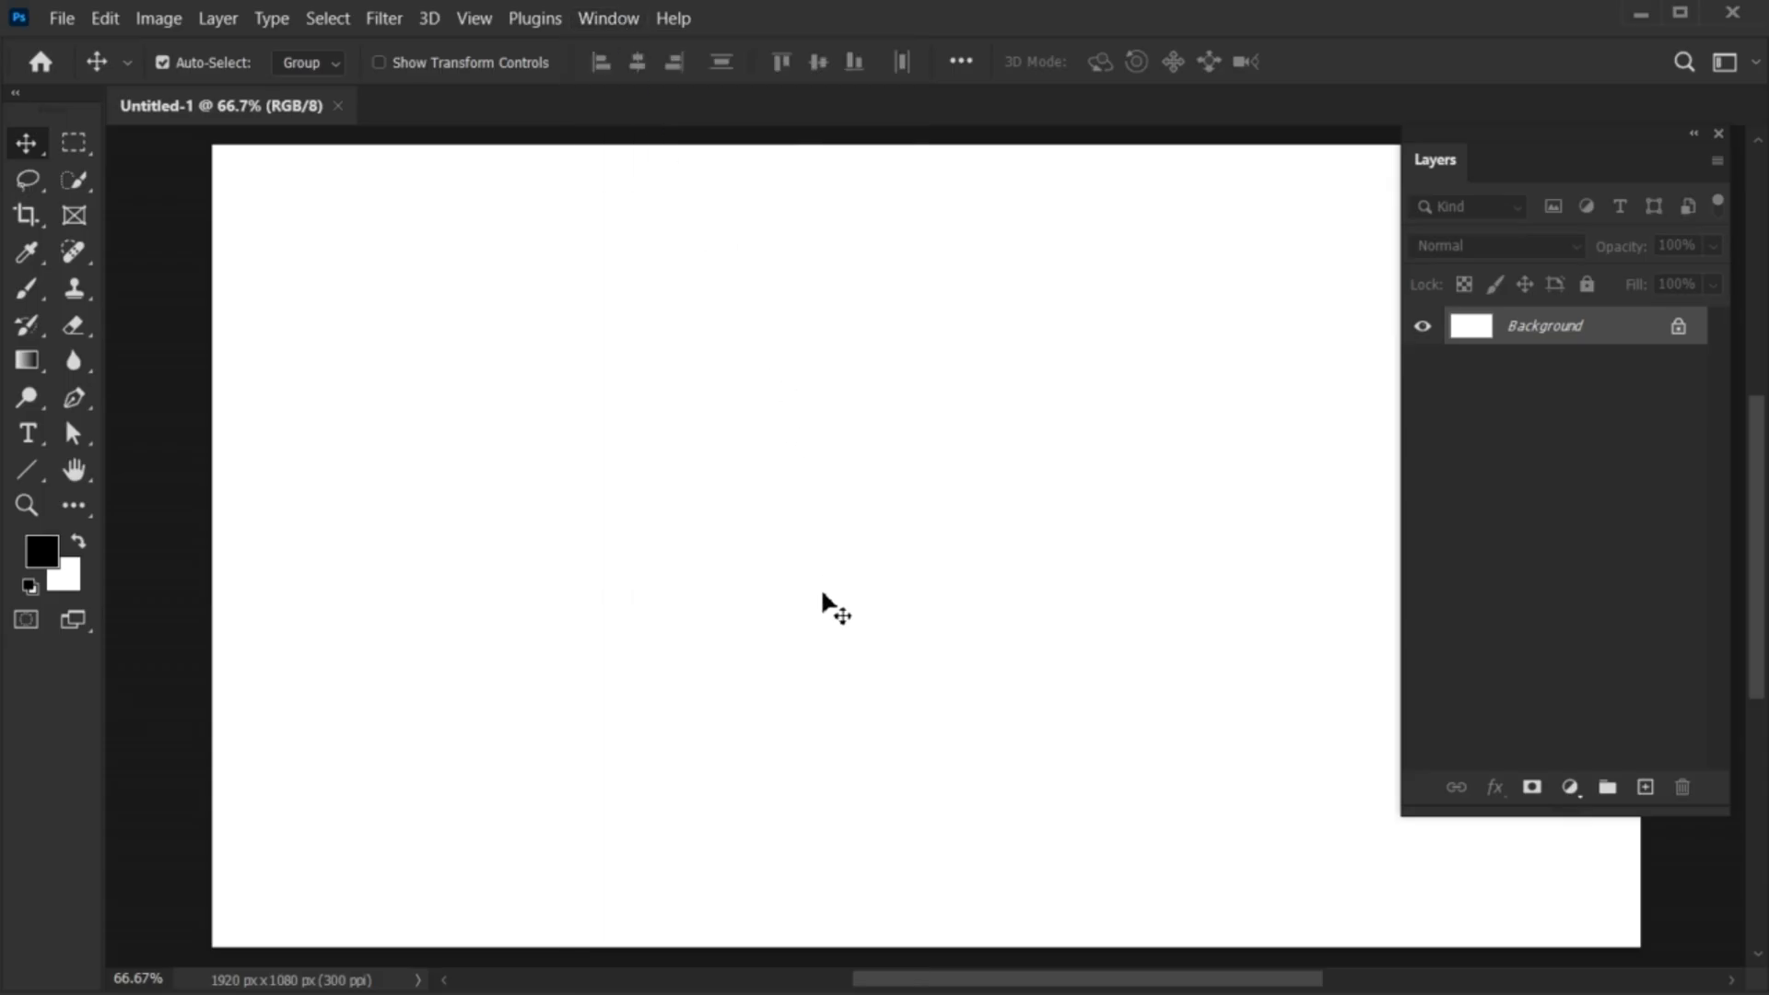
key(alt+BackSpace)
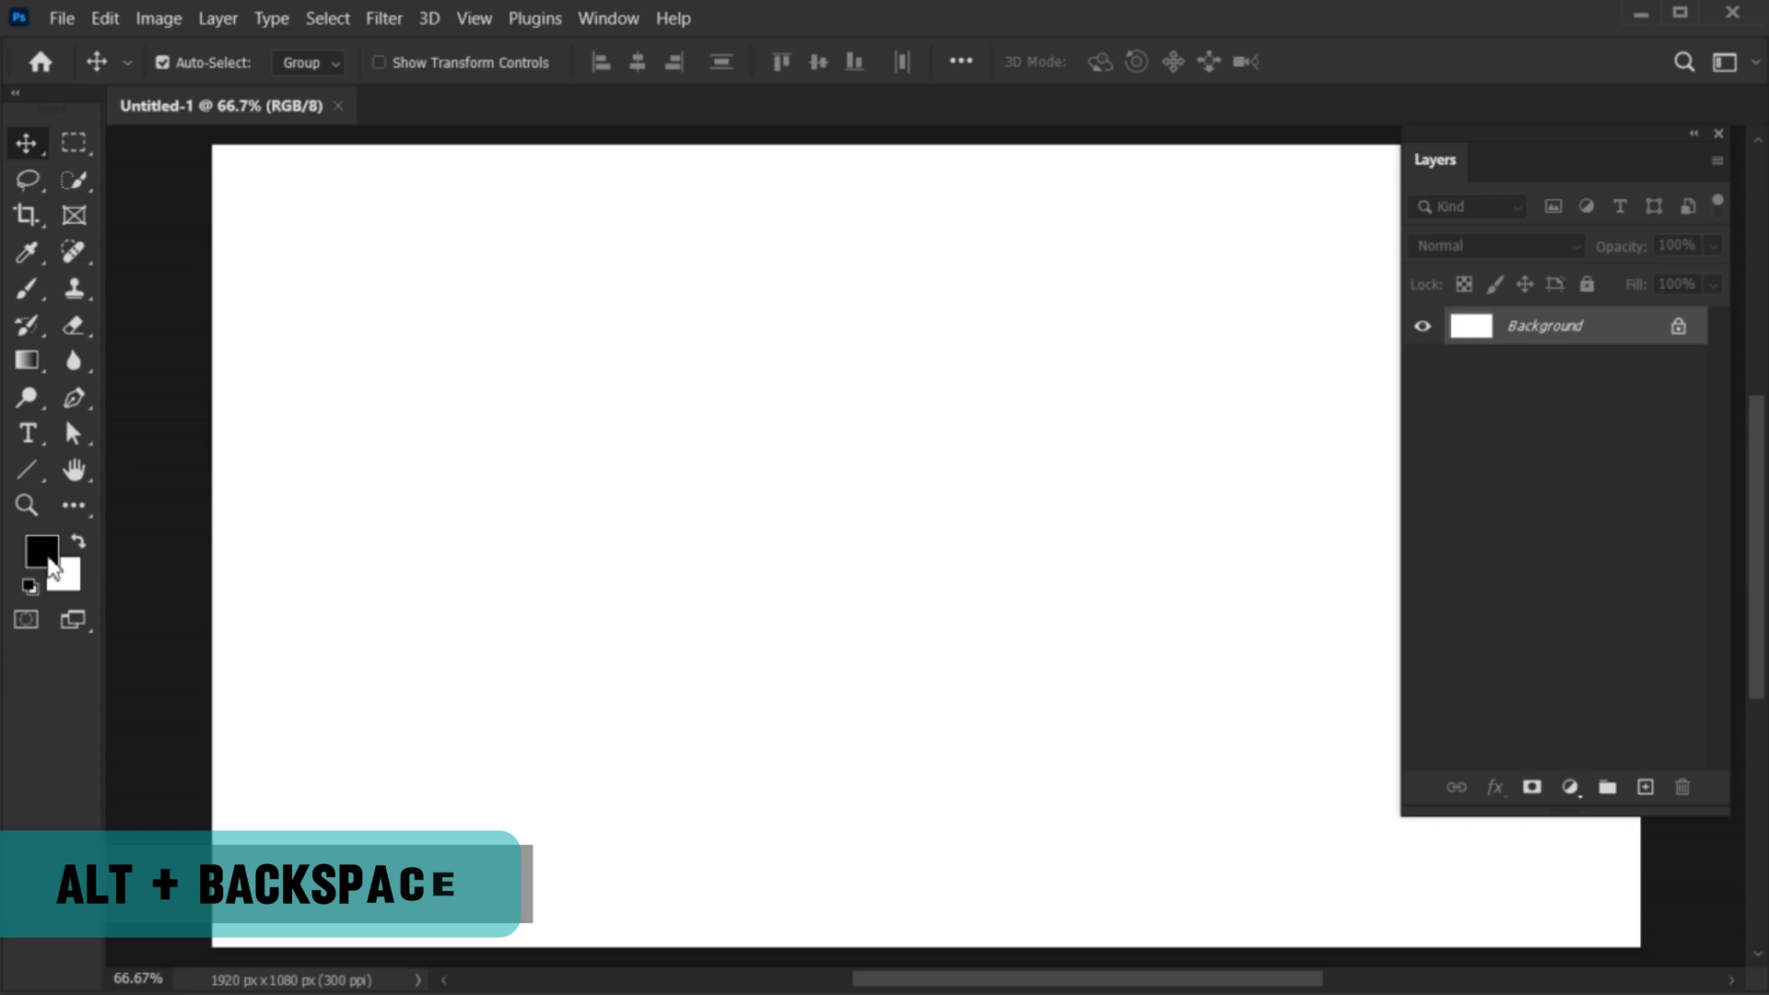
key(alt+backspace)
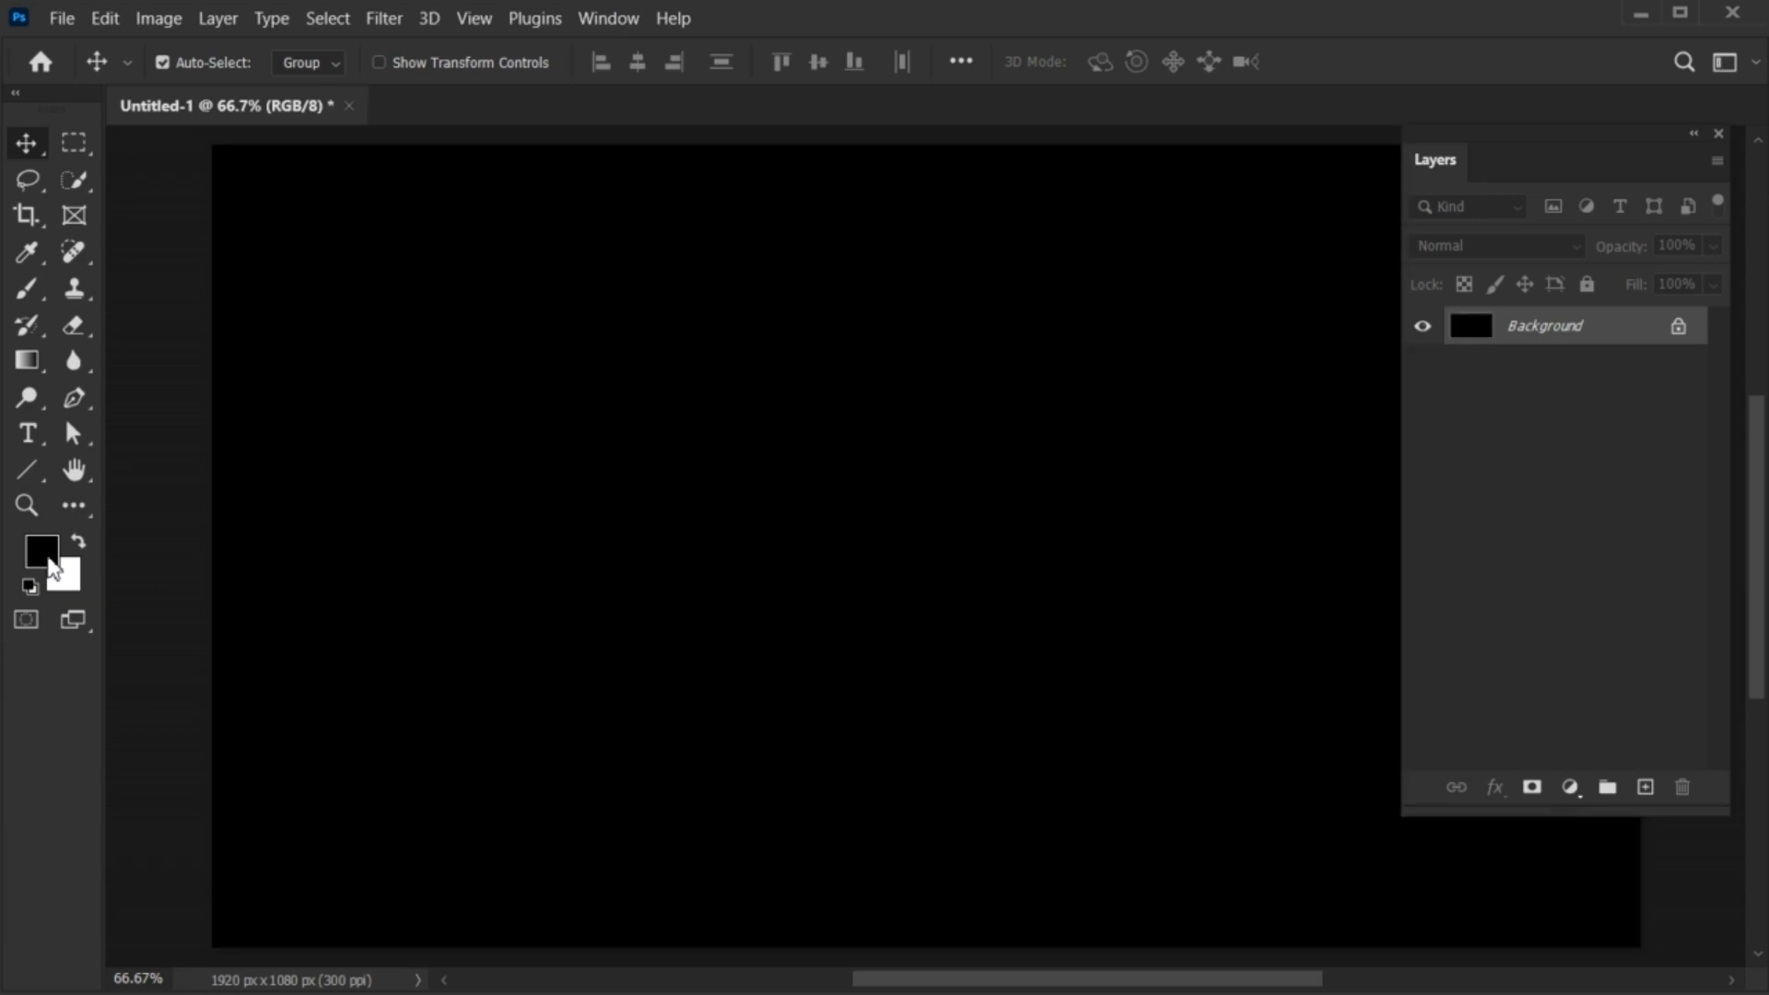
click(26, 506)
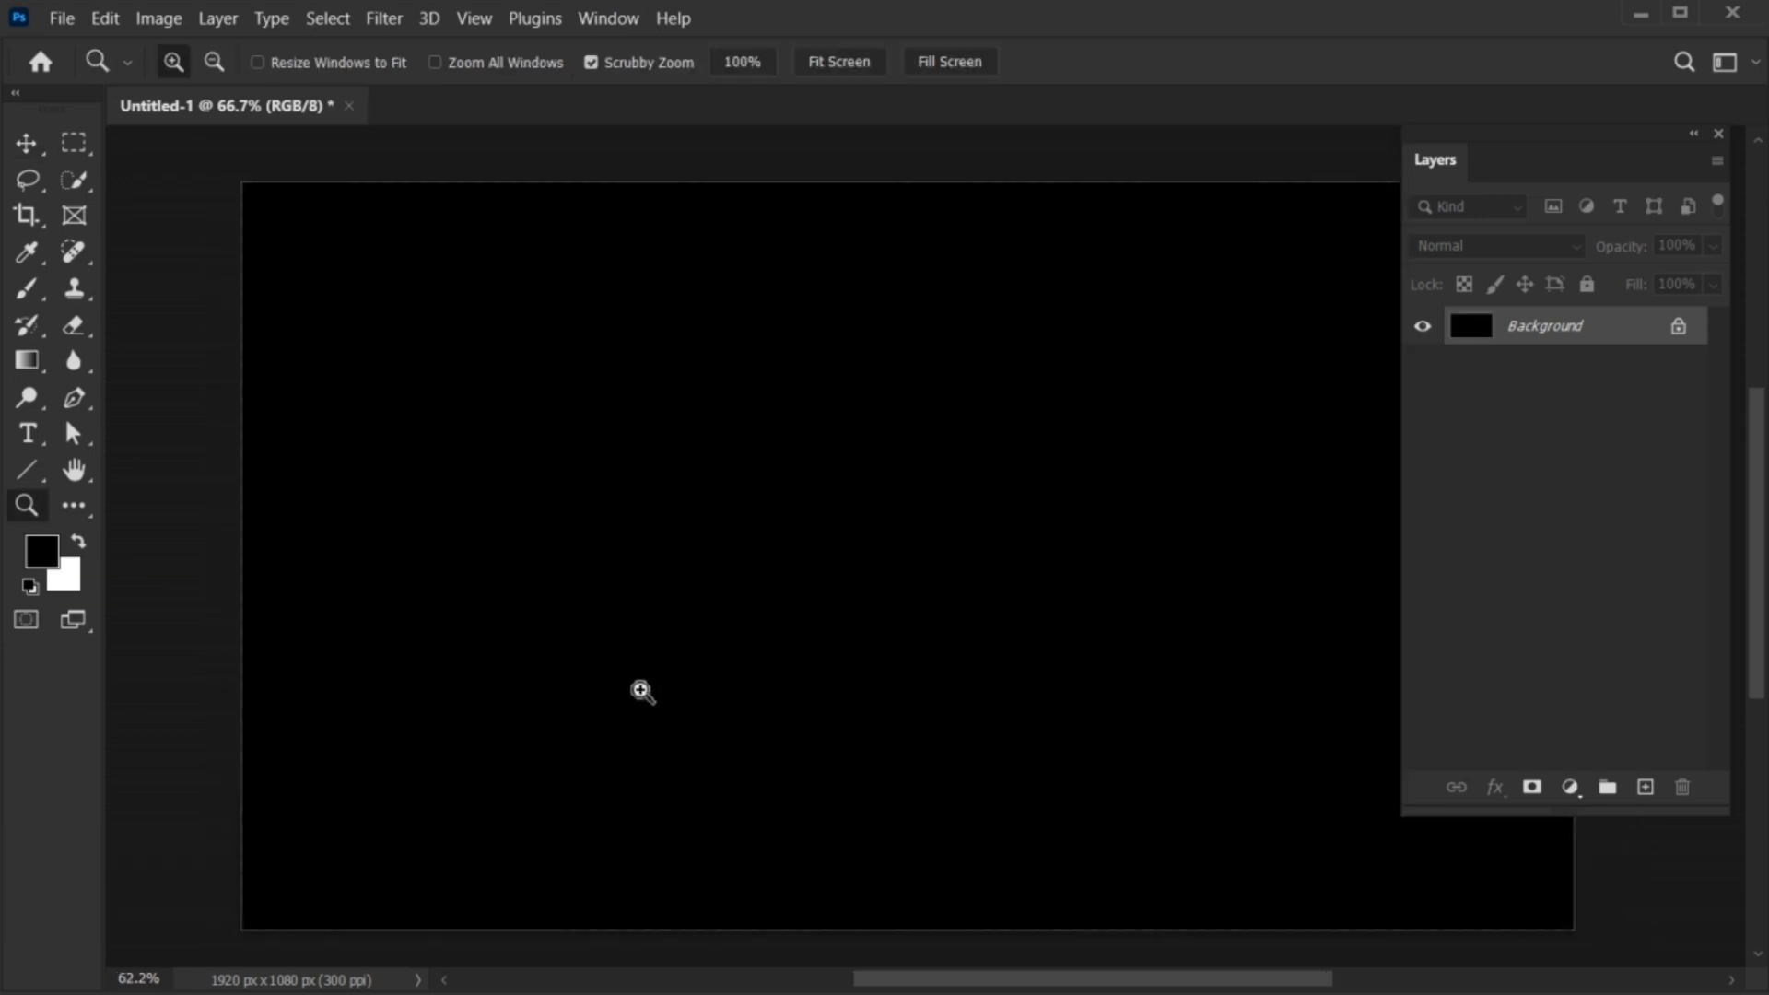
click(641, 690)
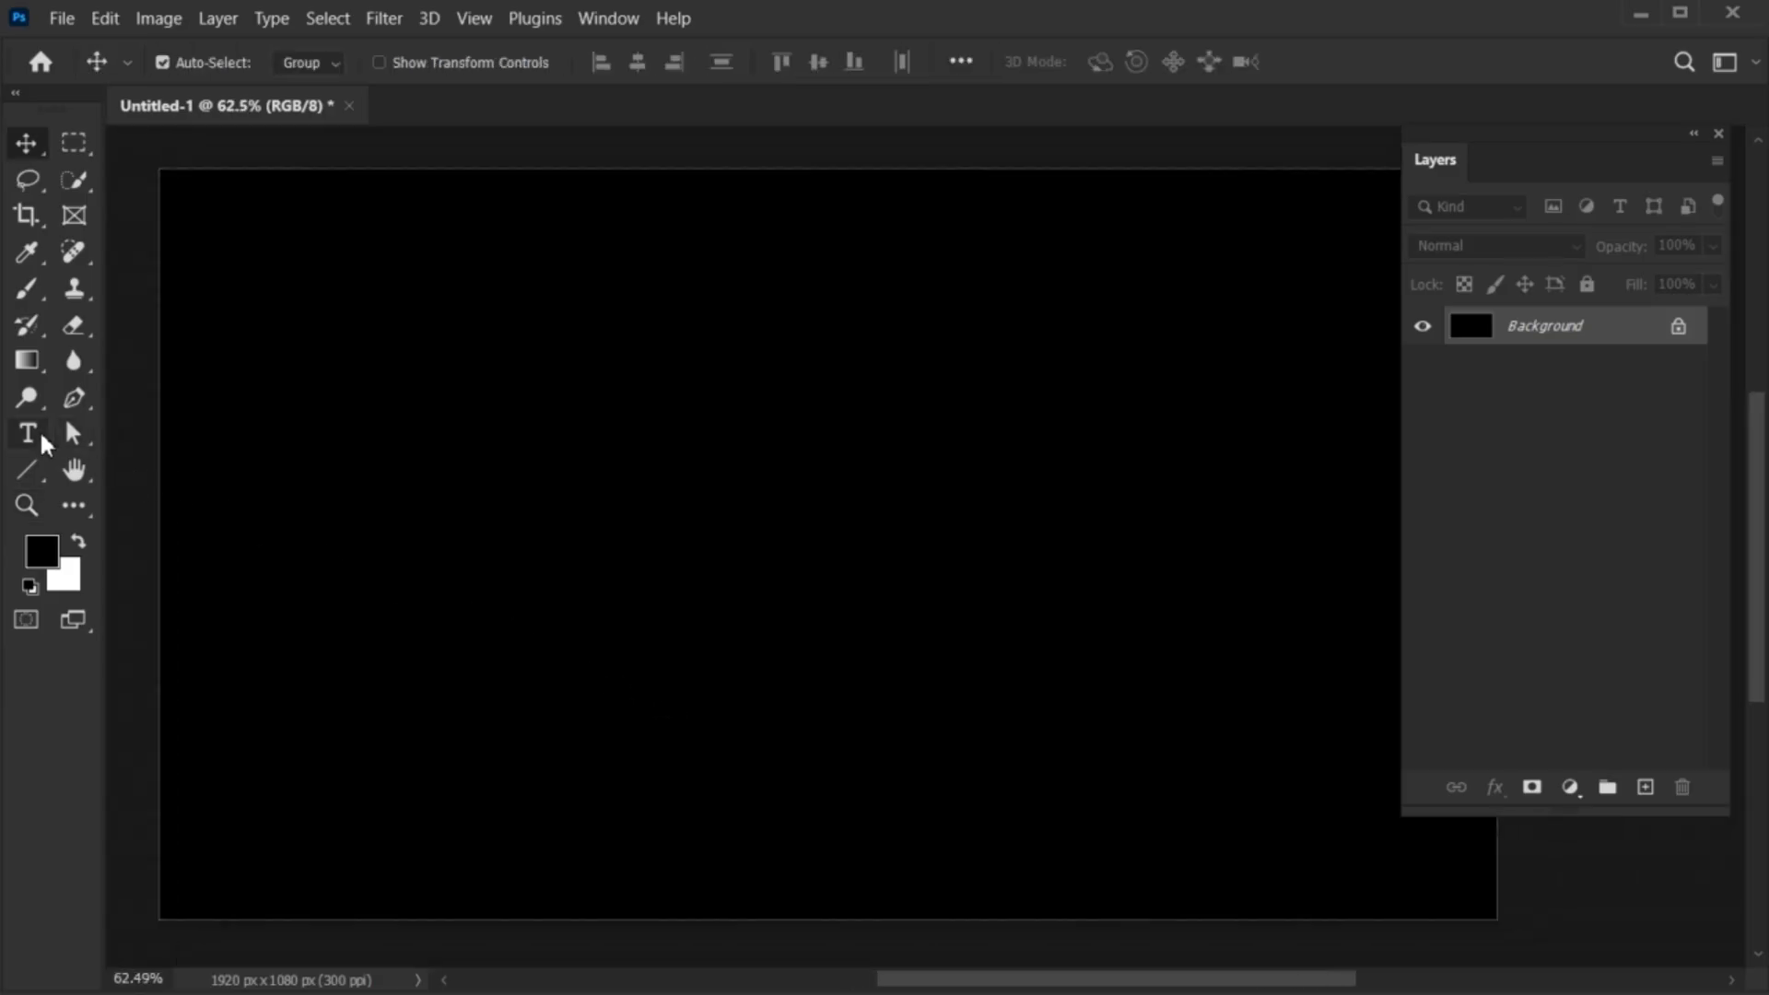
- Type the letter S on the canvas in SF Sports Night NS Upright
click(26, 432)
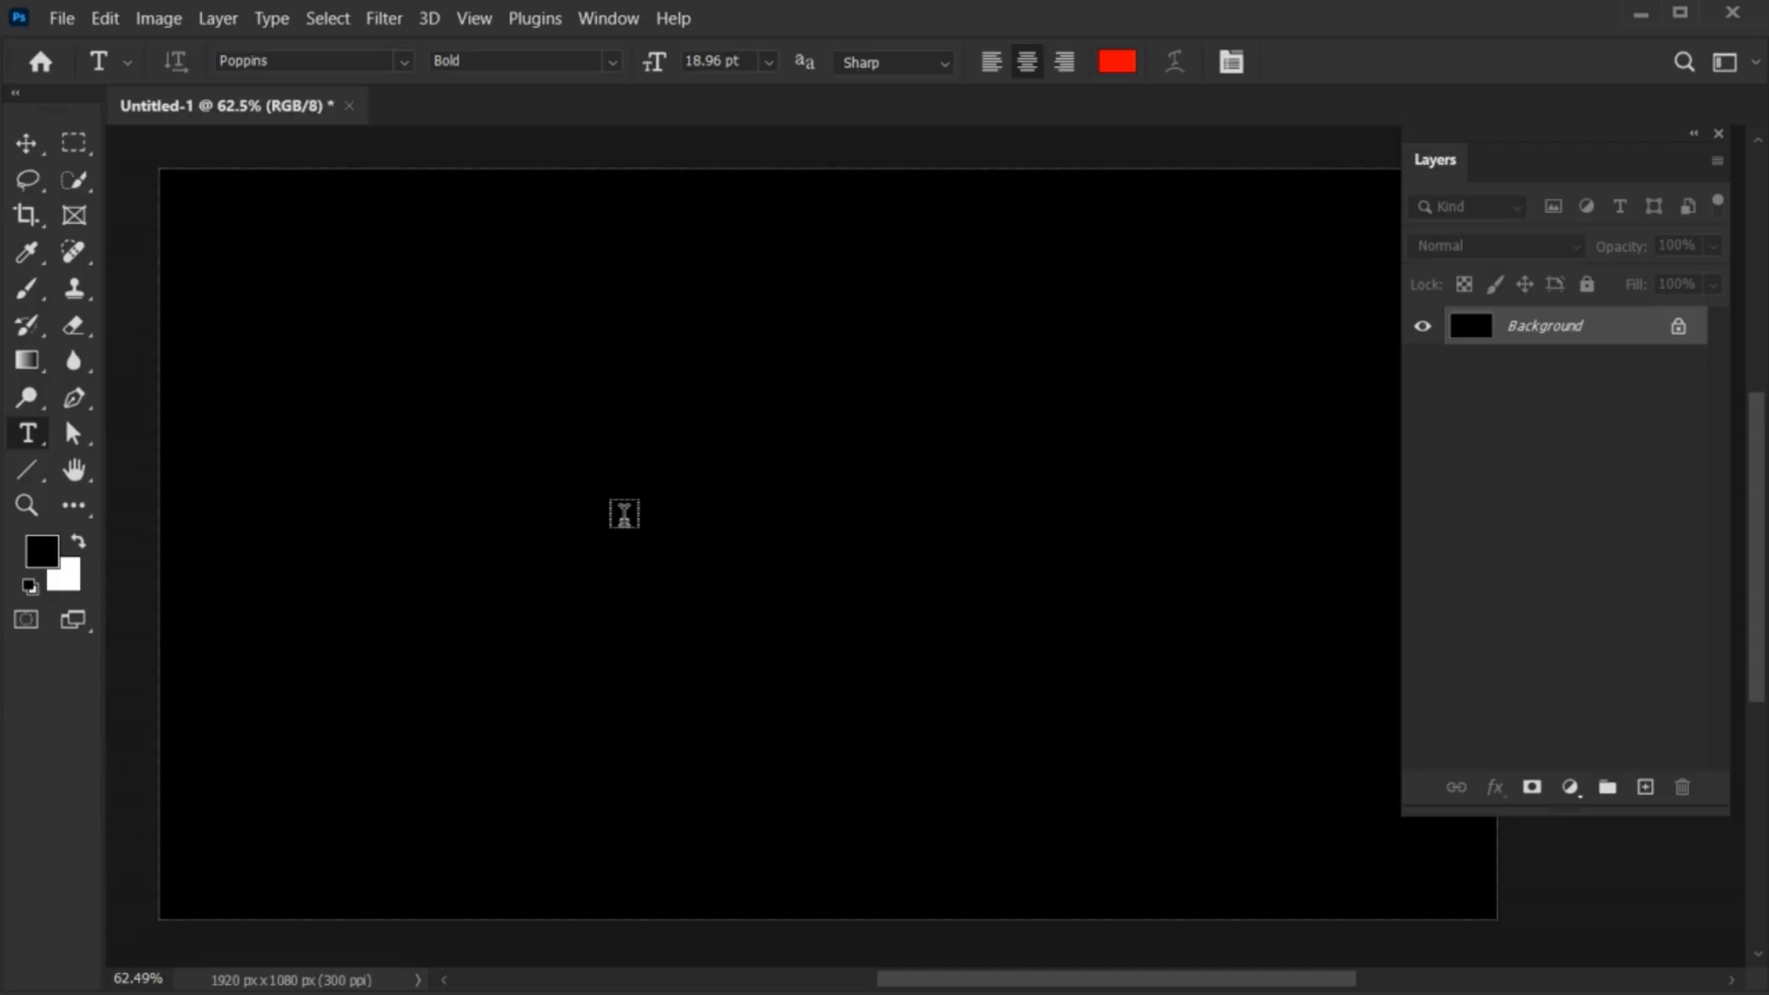
text(S)
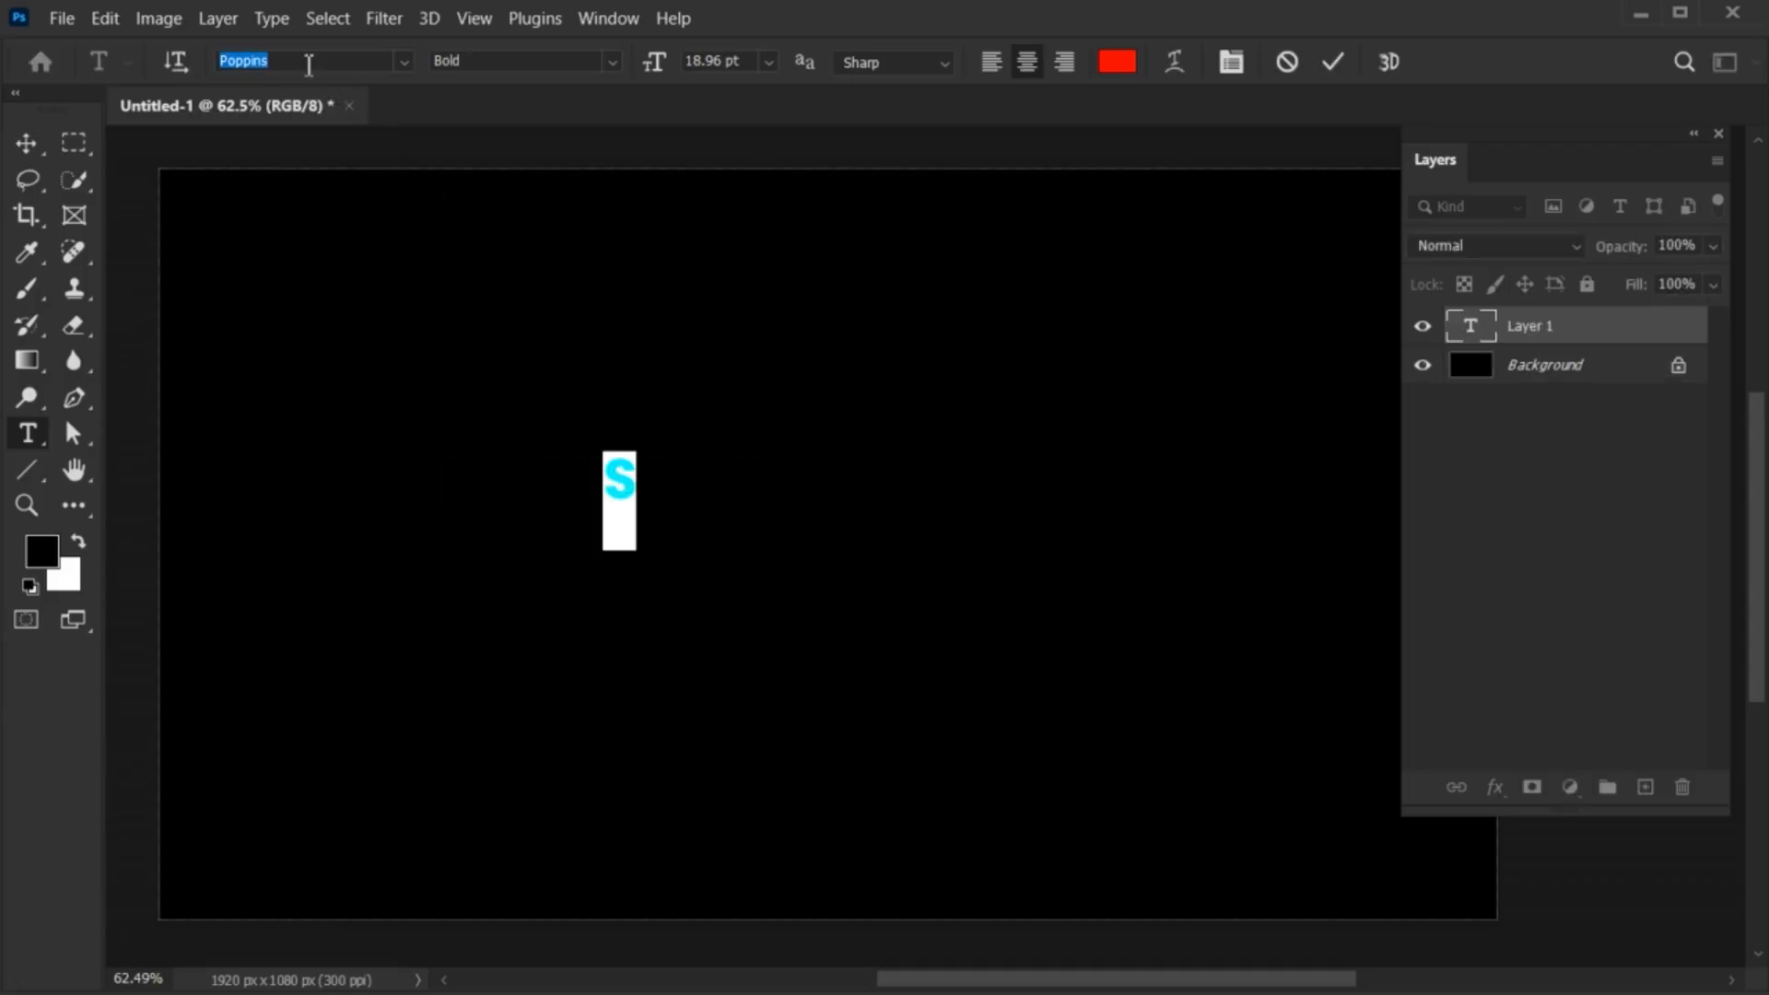
text(sf sports)
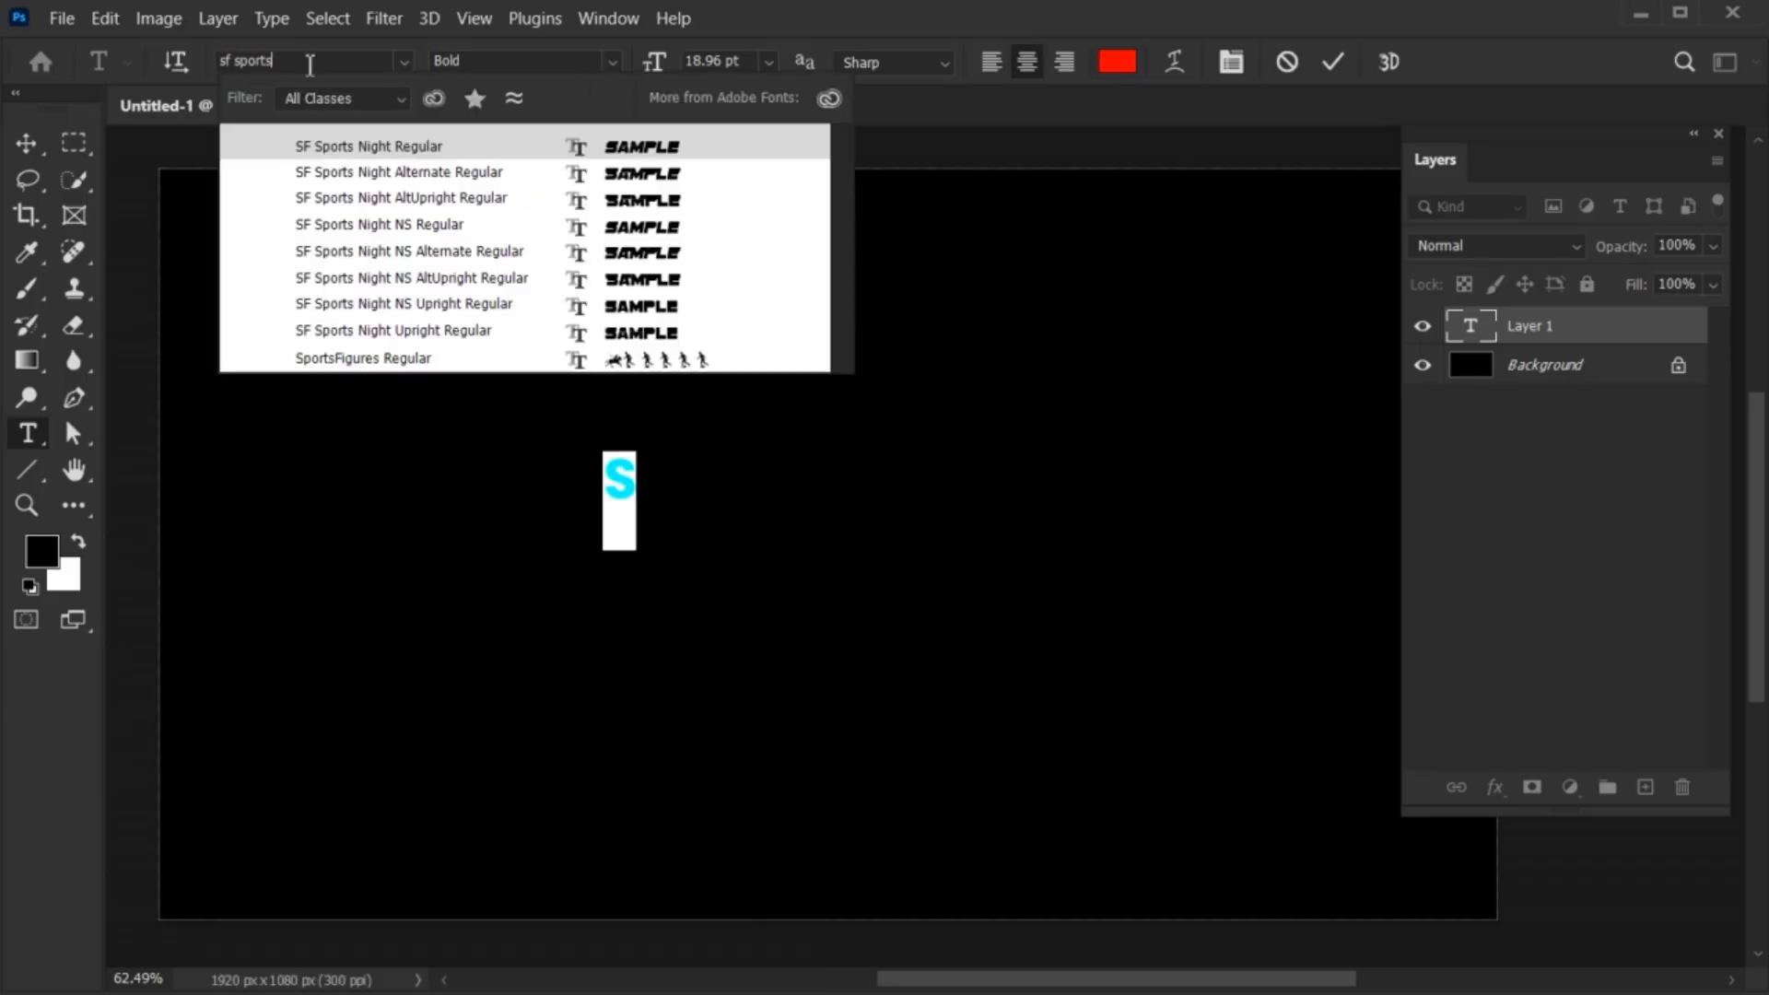
click(404, 303)
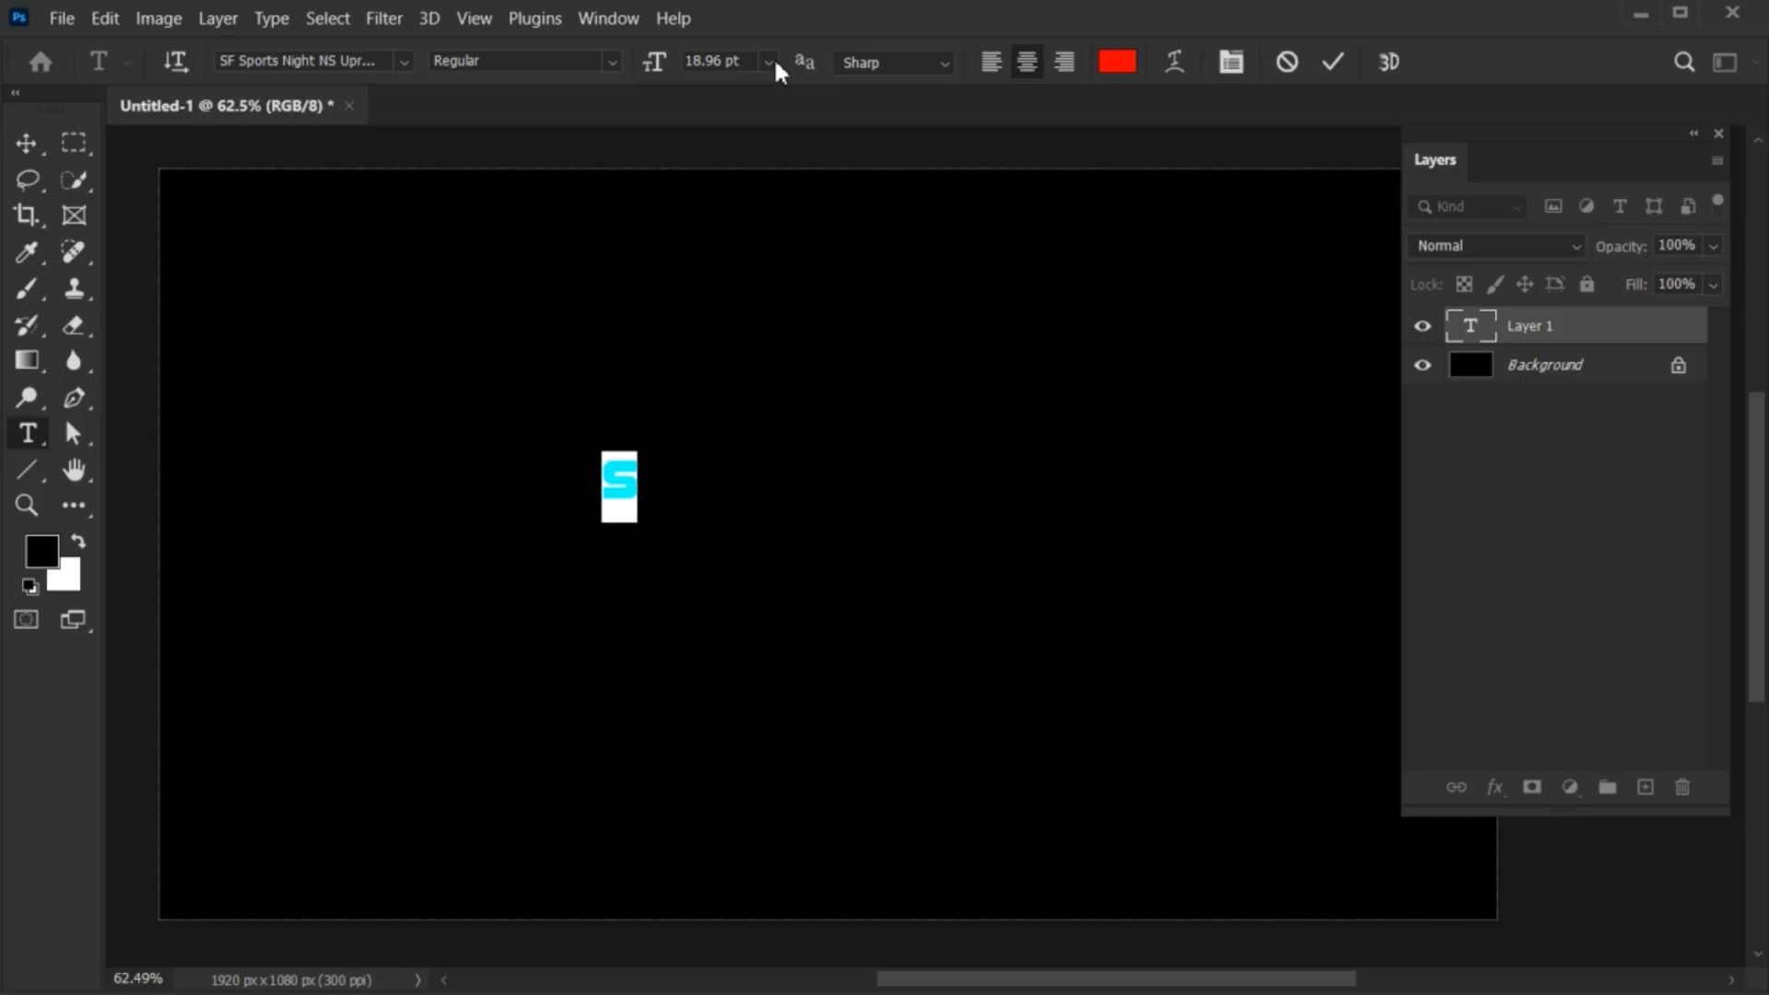
- Make the S 48 pt and white, then commit the text layer
click(768, 62)
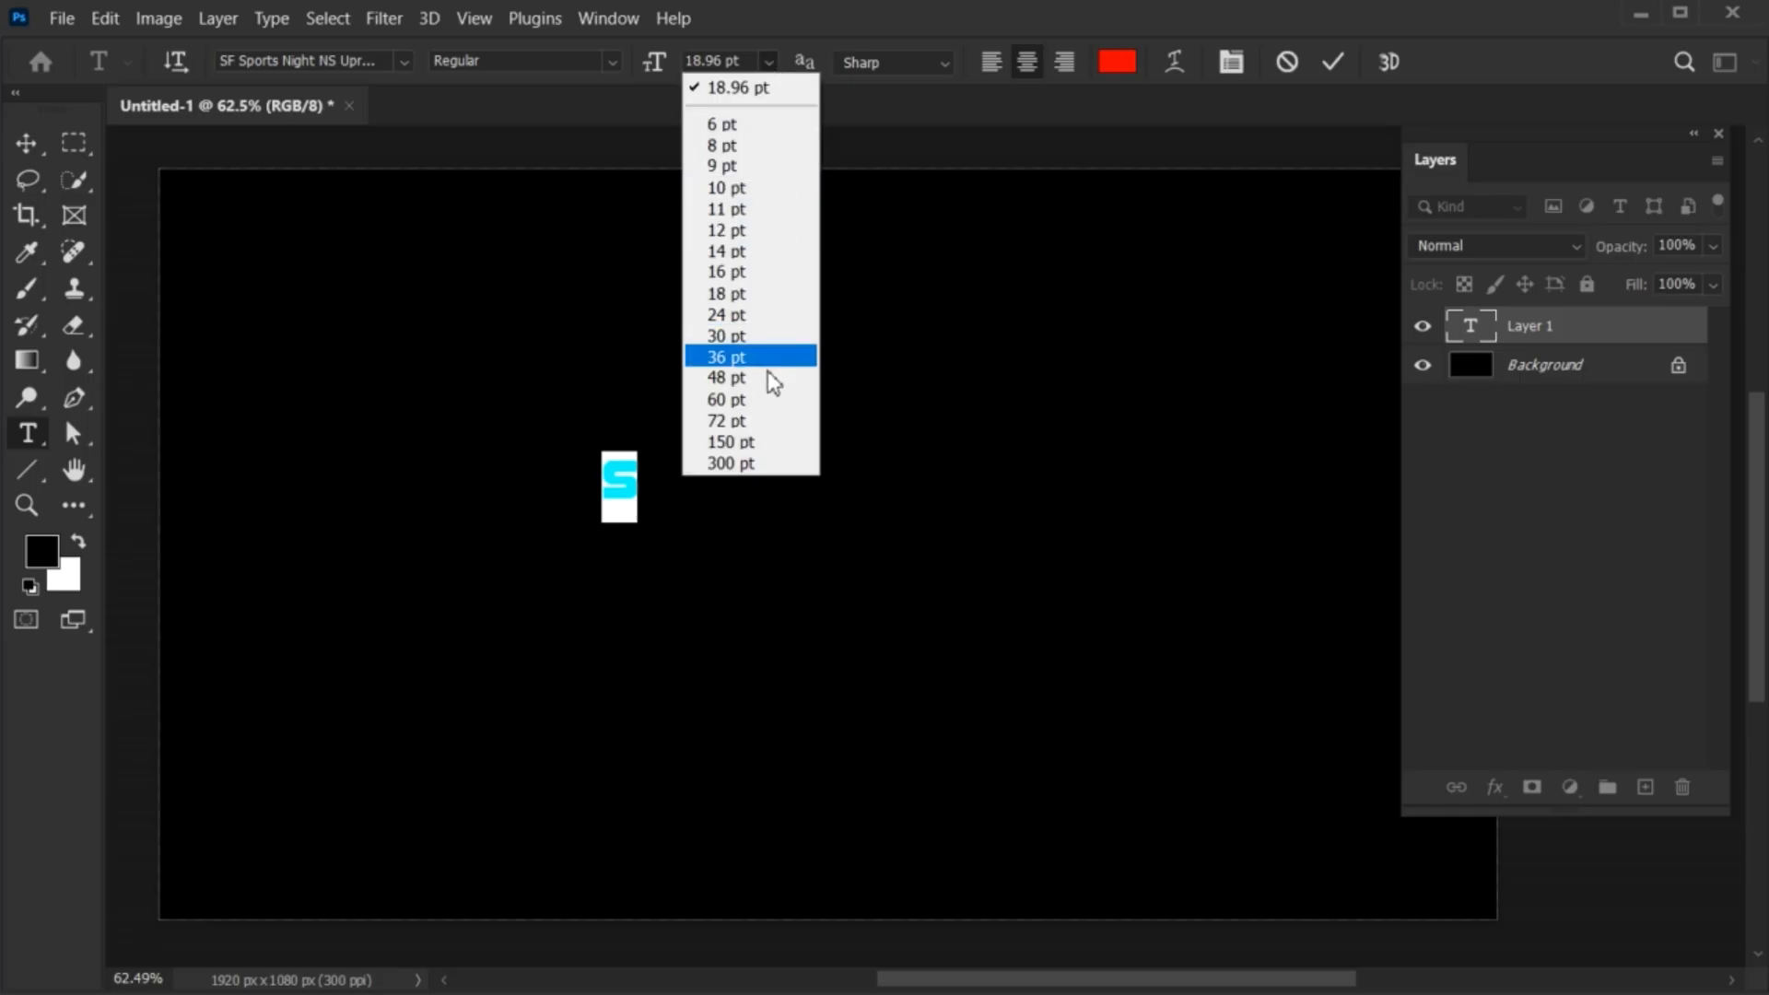
click(728, 376)
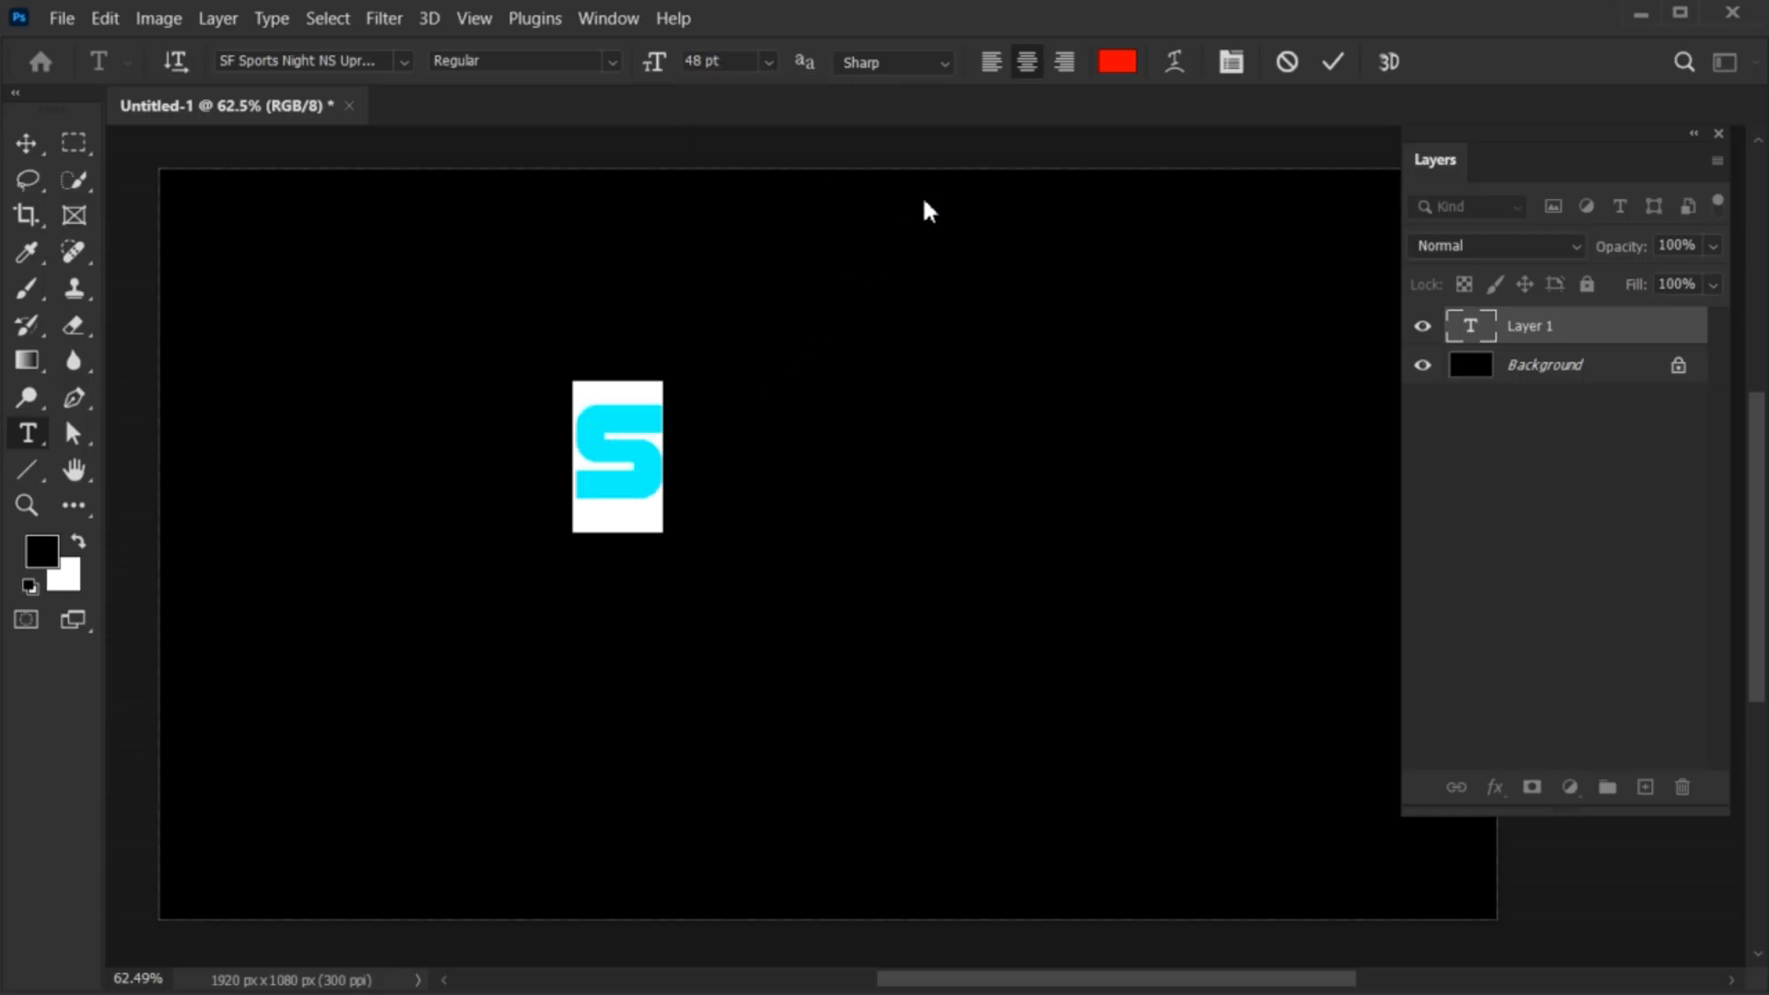
click(1115, 61)
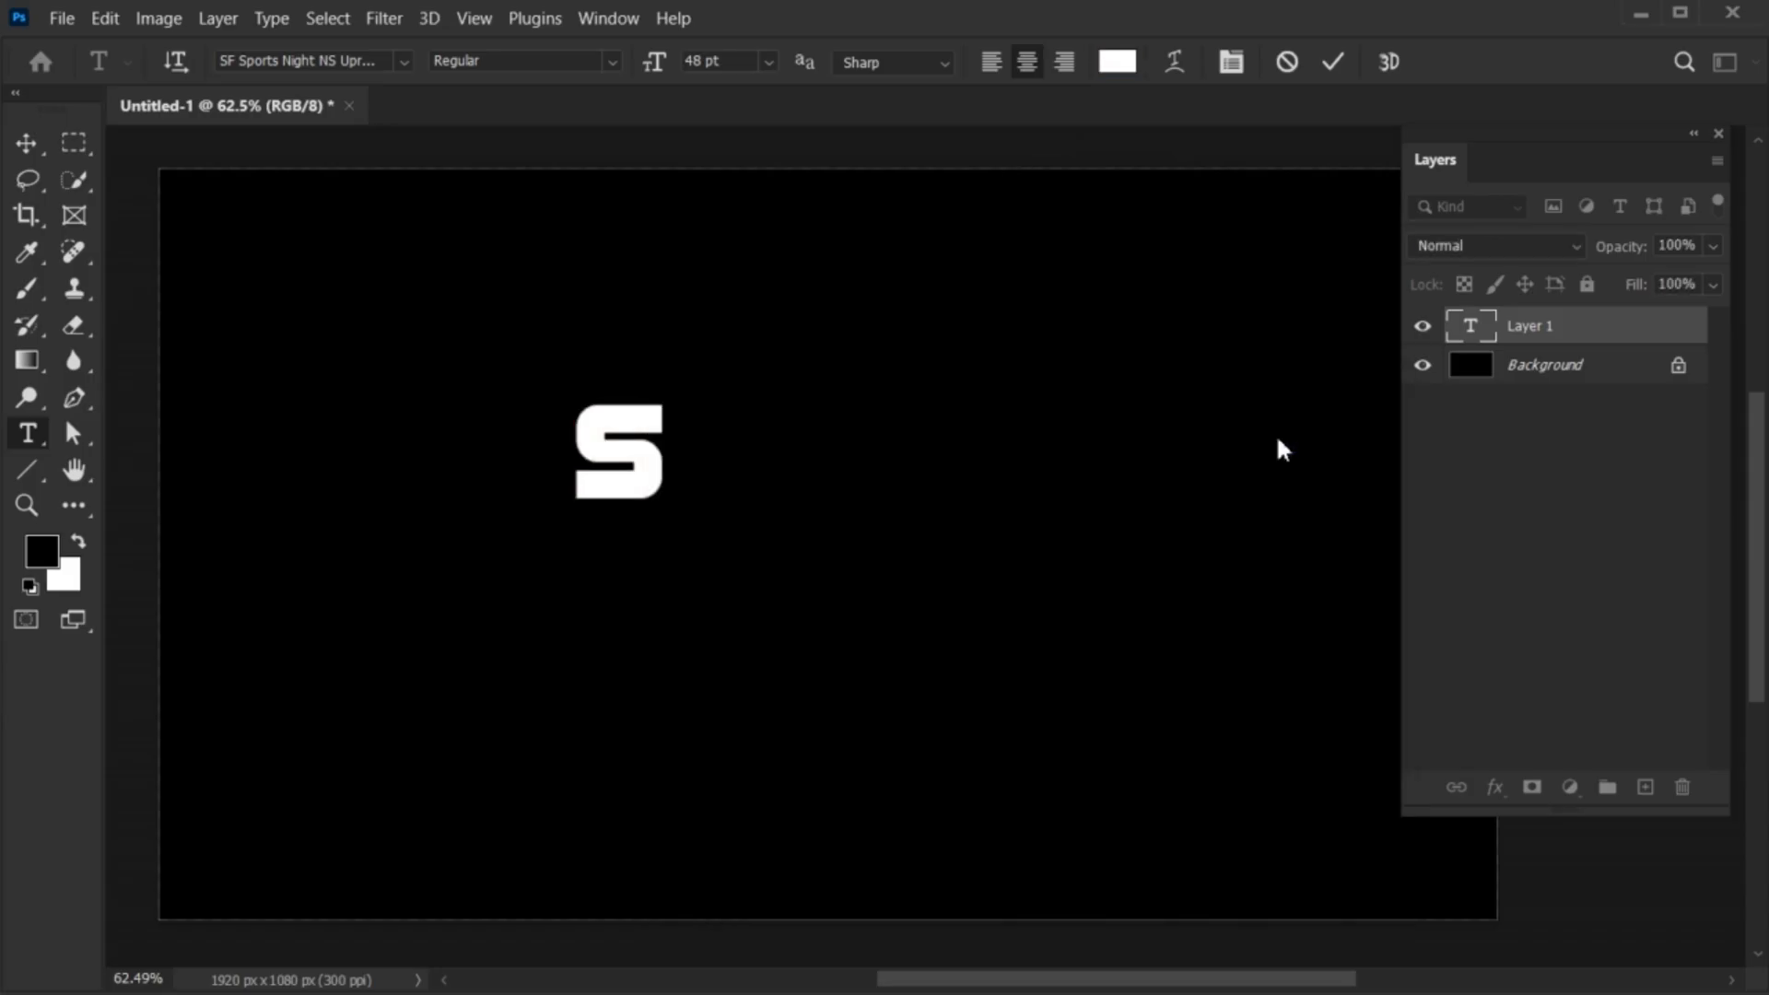
click(1331, 62)
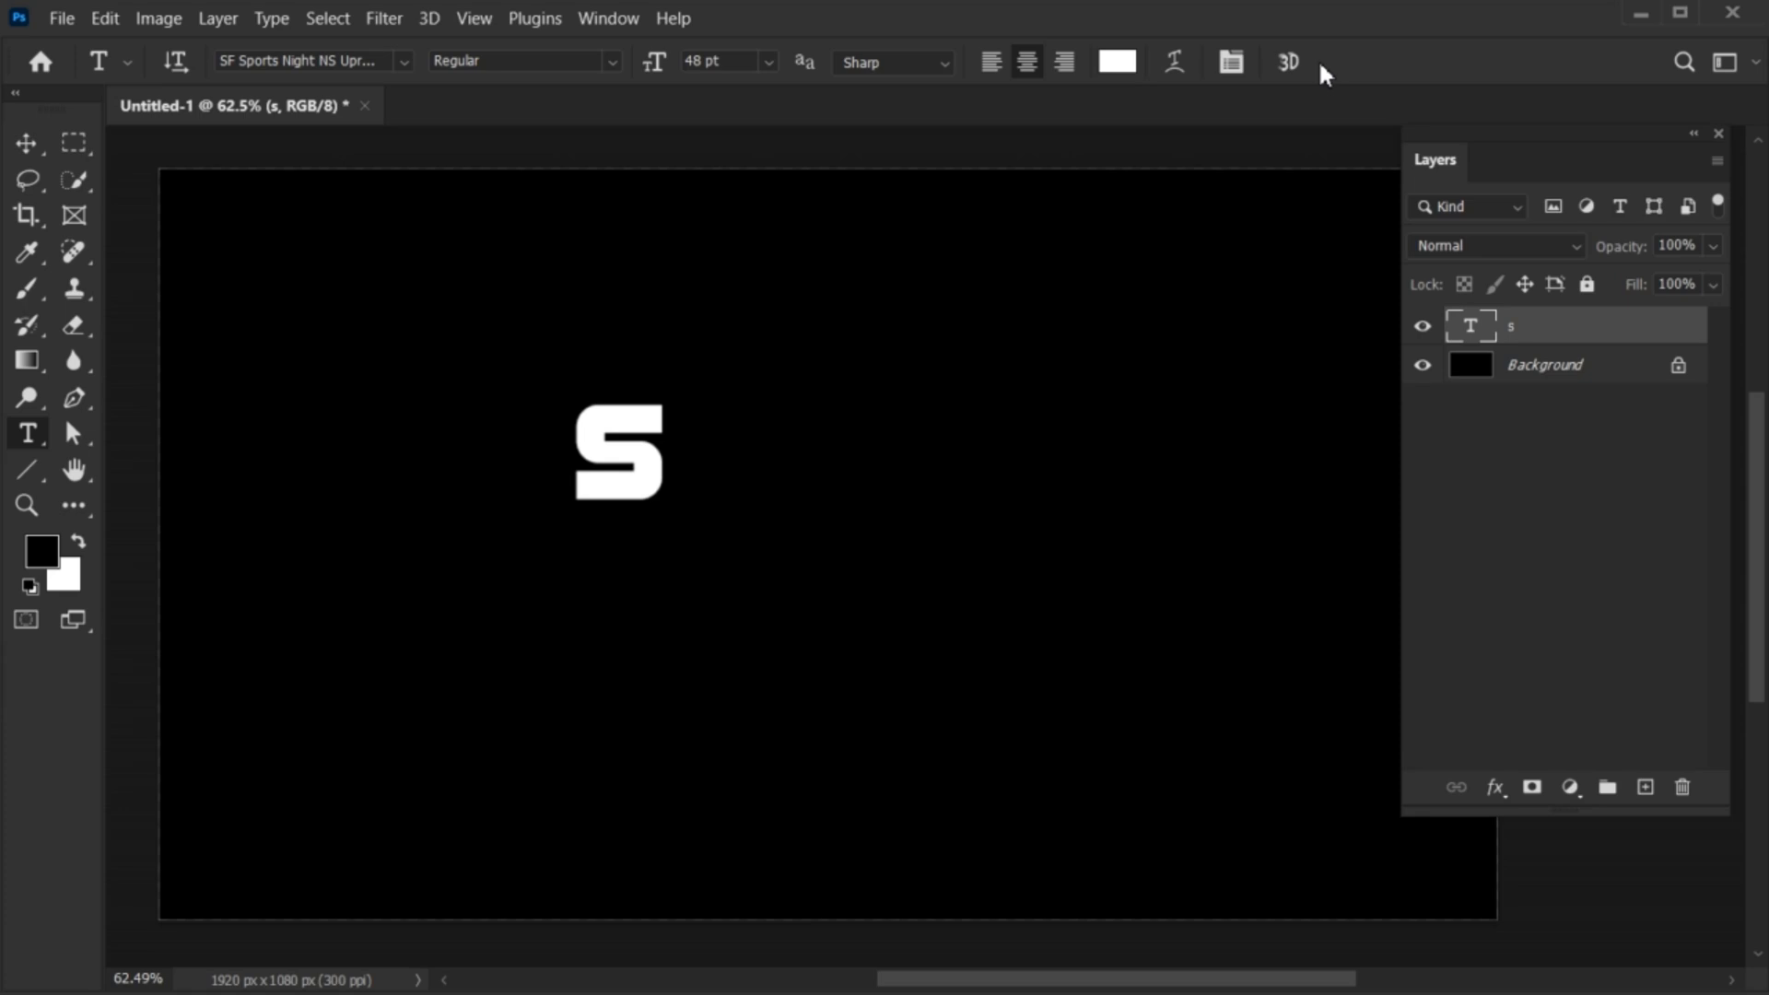
click(25, 144)
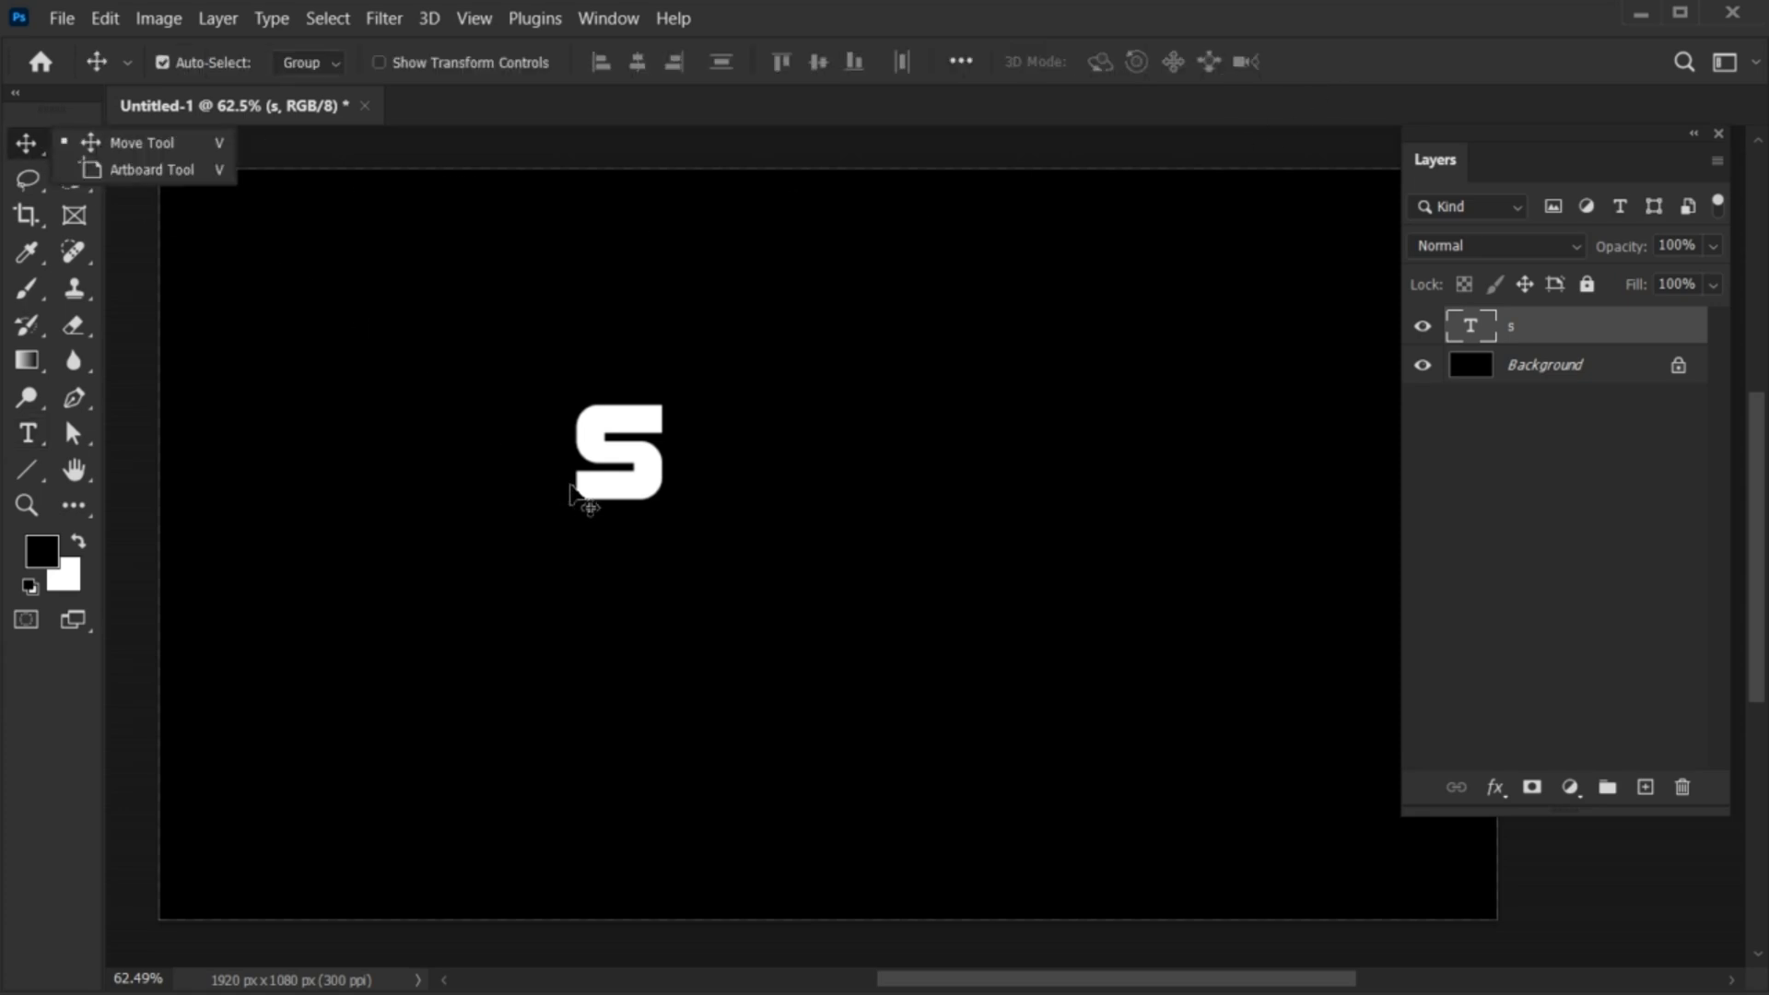
- Free-transform the S and scale it up to about 217%
key(ctrl+t)
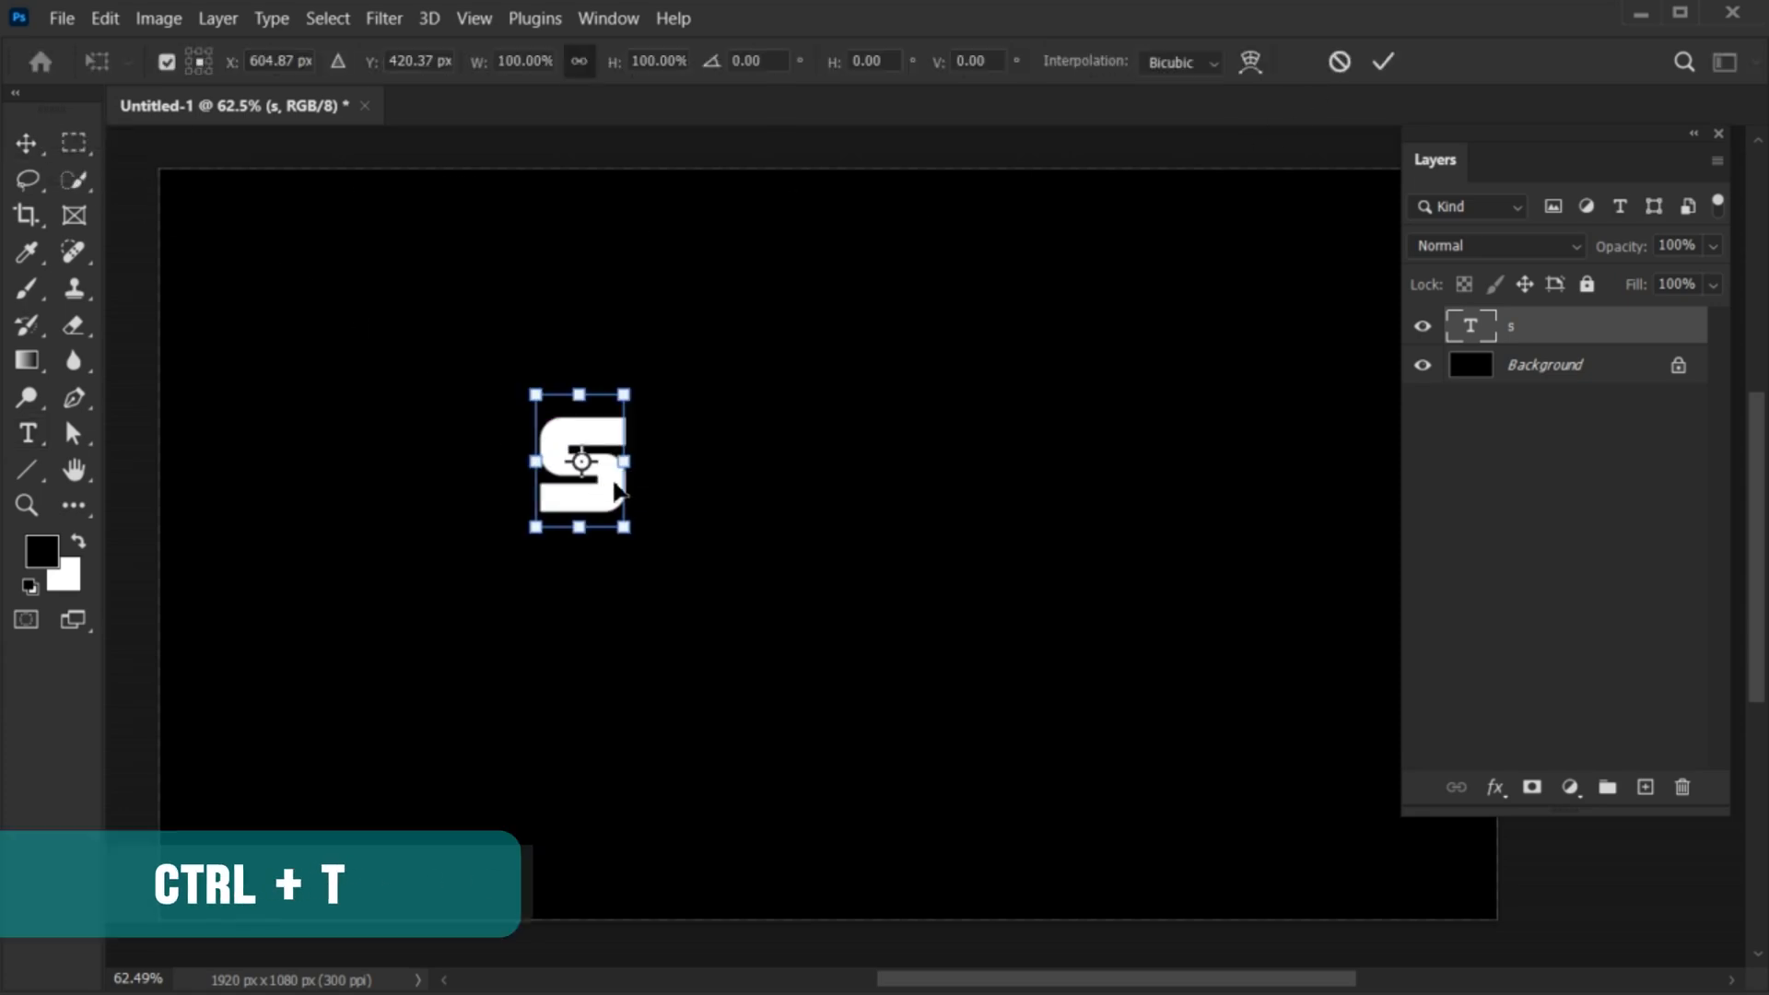
drag(629, 523, 679, 599)
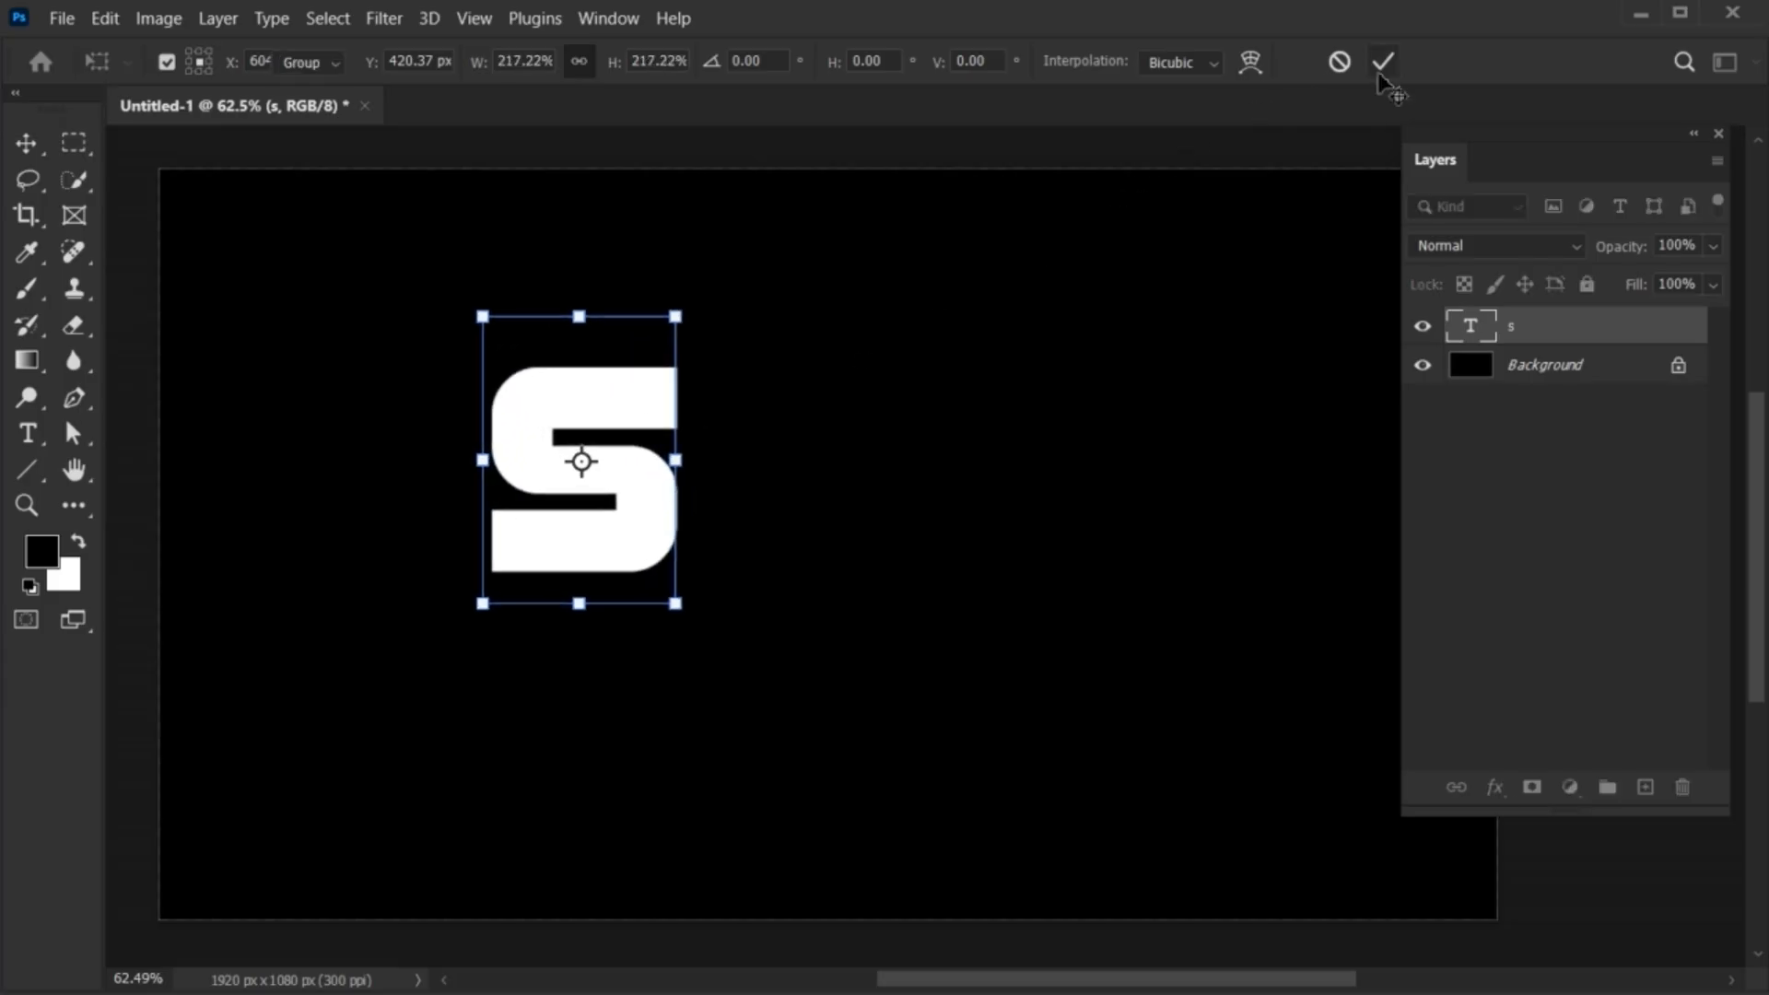
click(1382, 61)
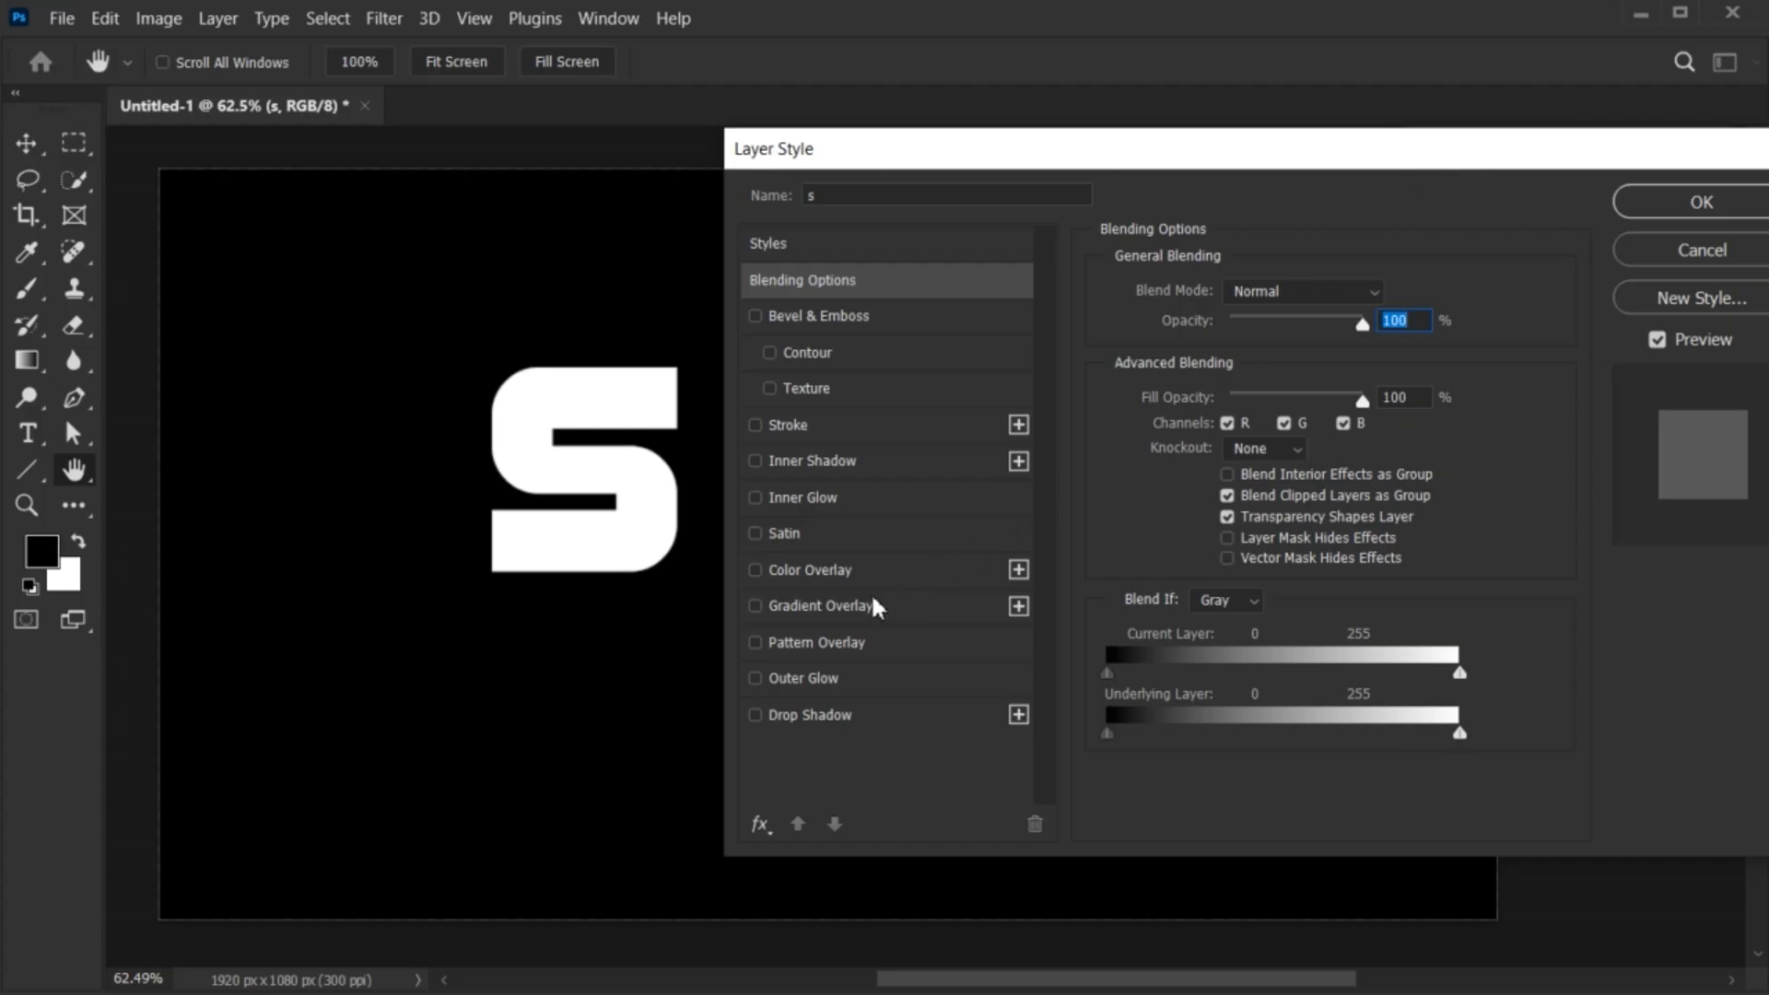
- Add a Gradient Overlay to the S using a white-to-black gradient with the black stop moved inward
click(754, 606)
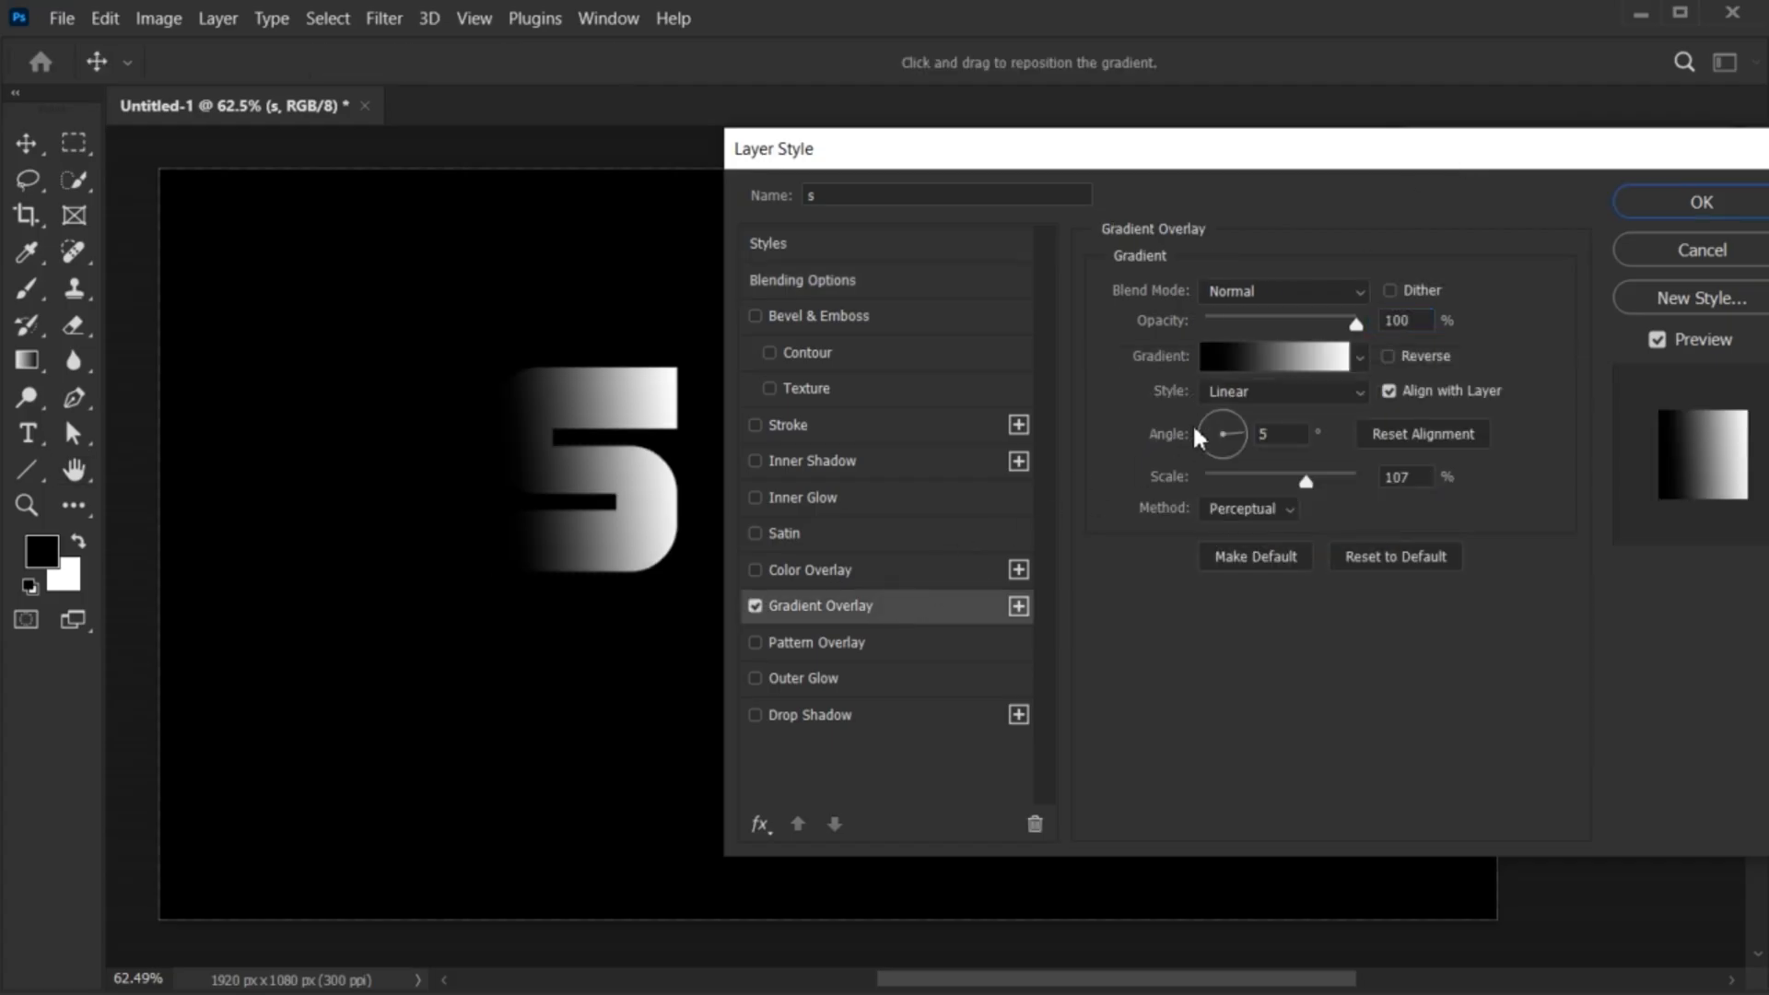
click(1273, 357)
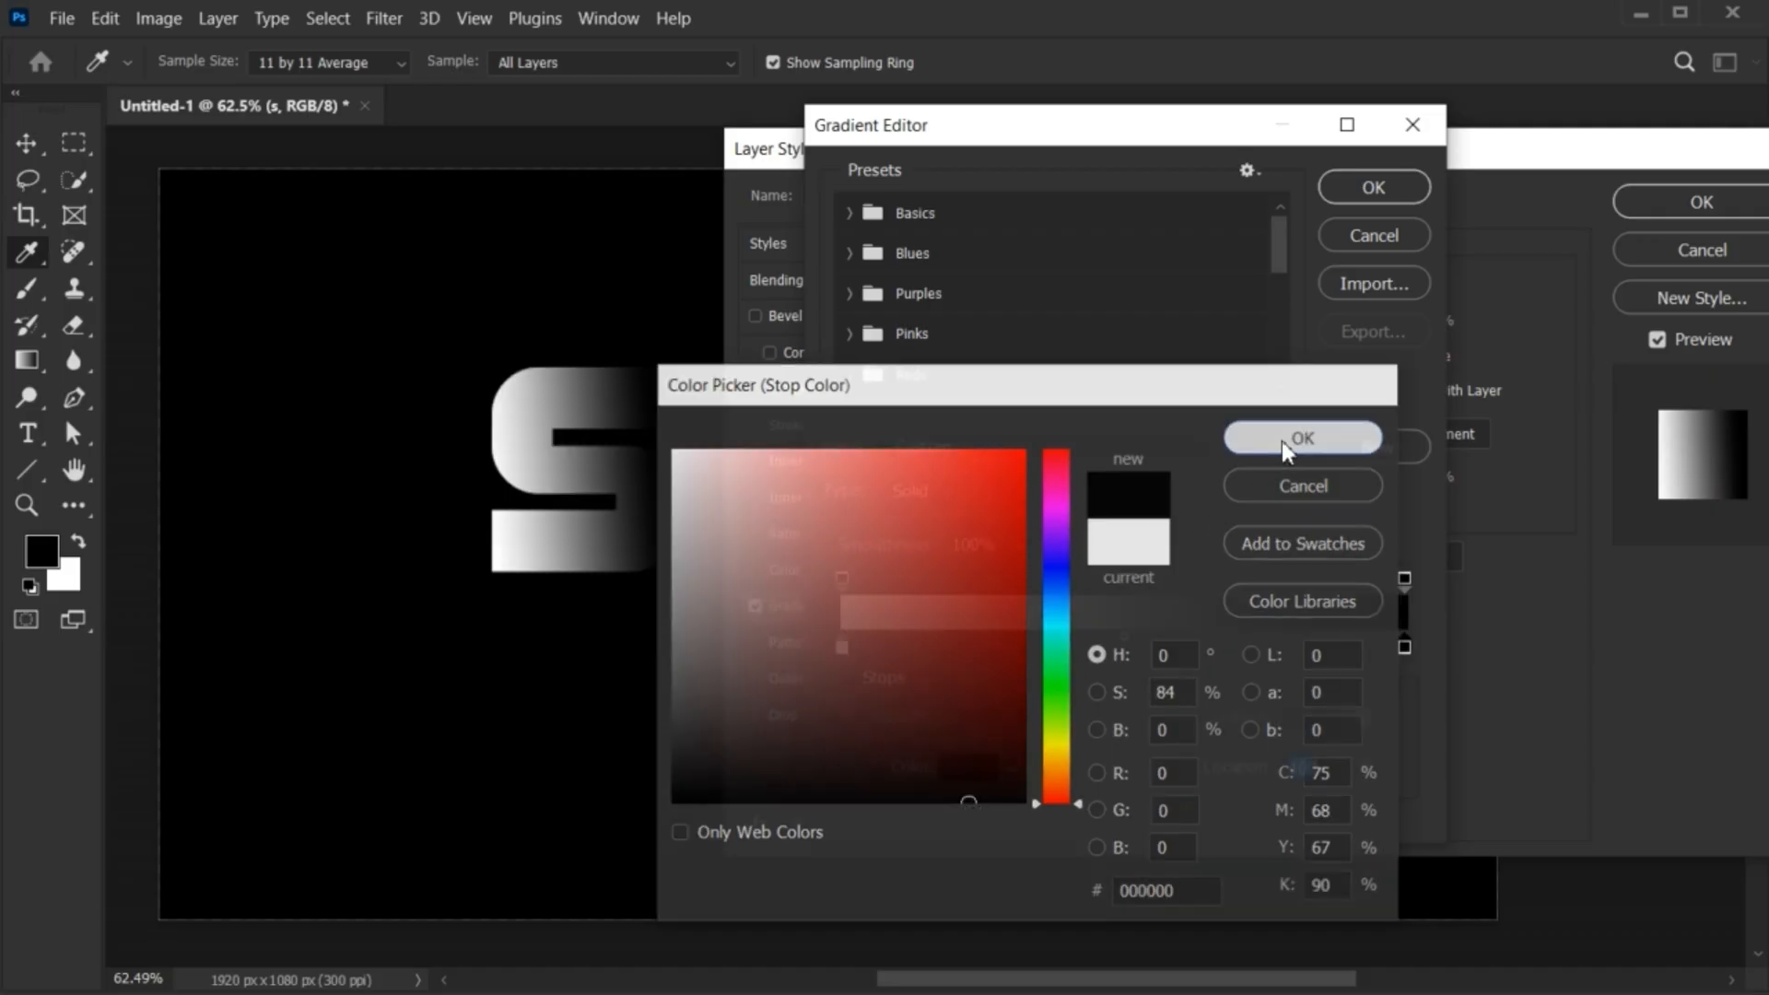
click(1302, 438)
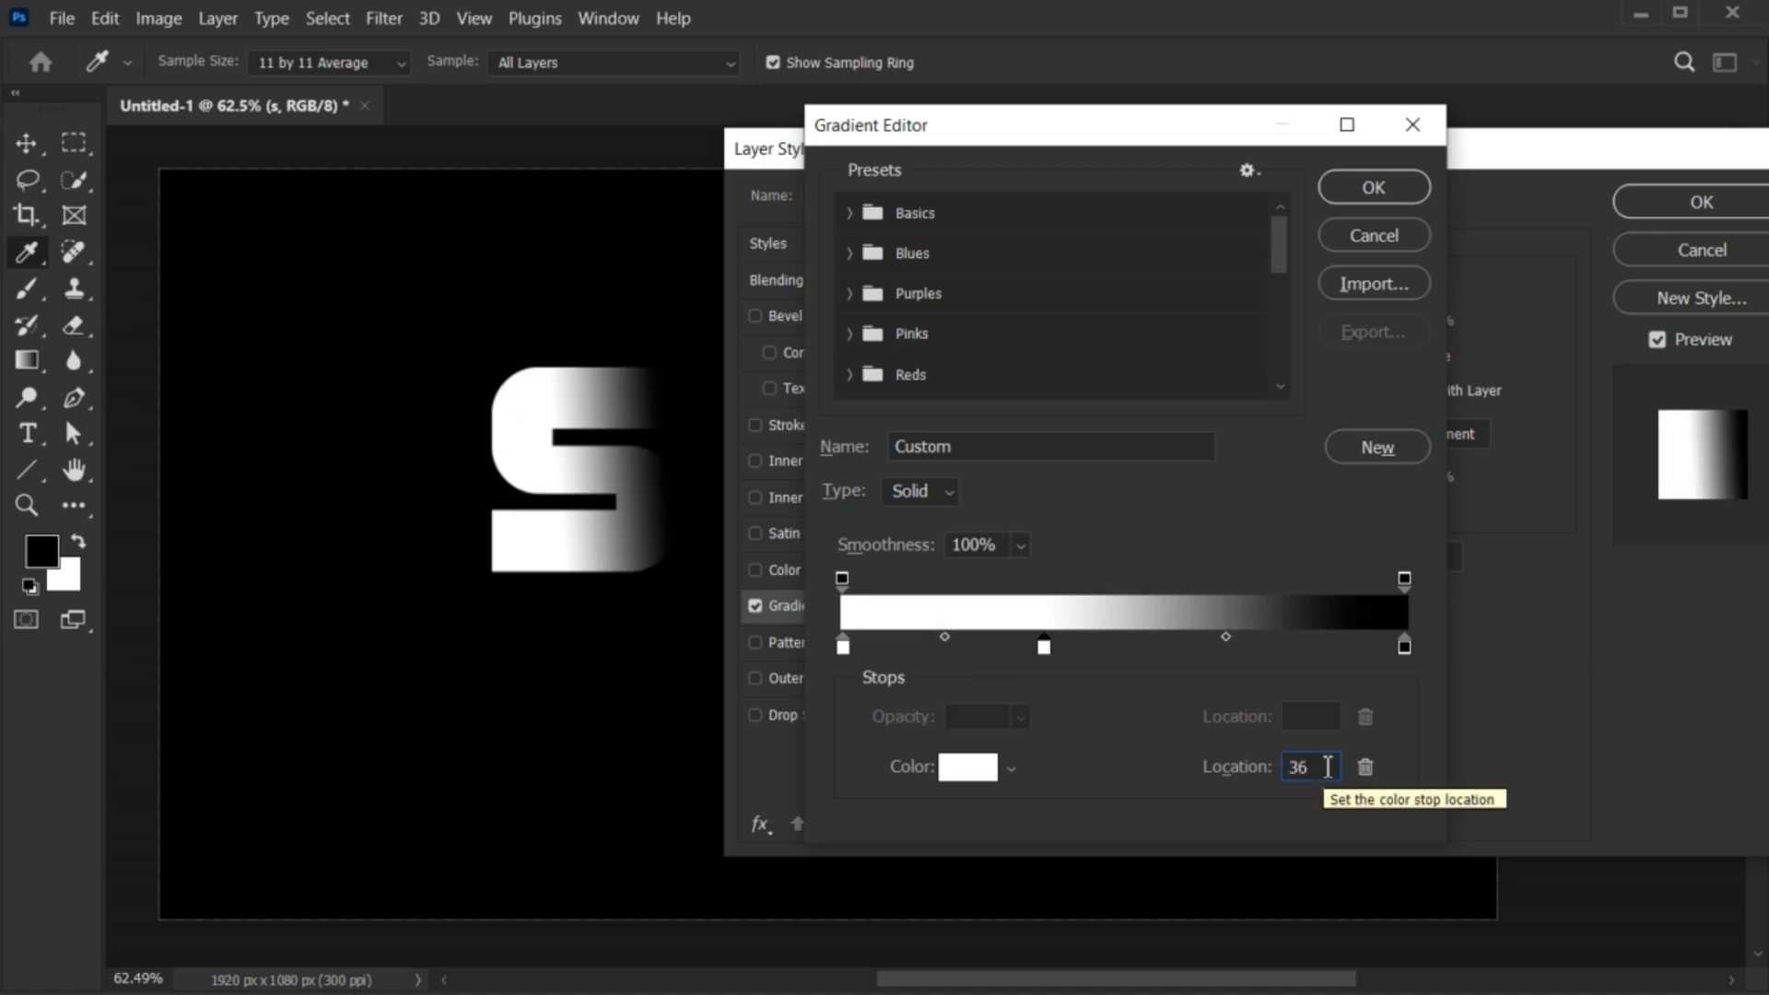
click(1403, 645)
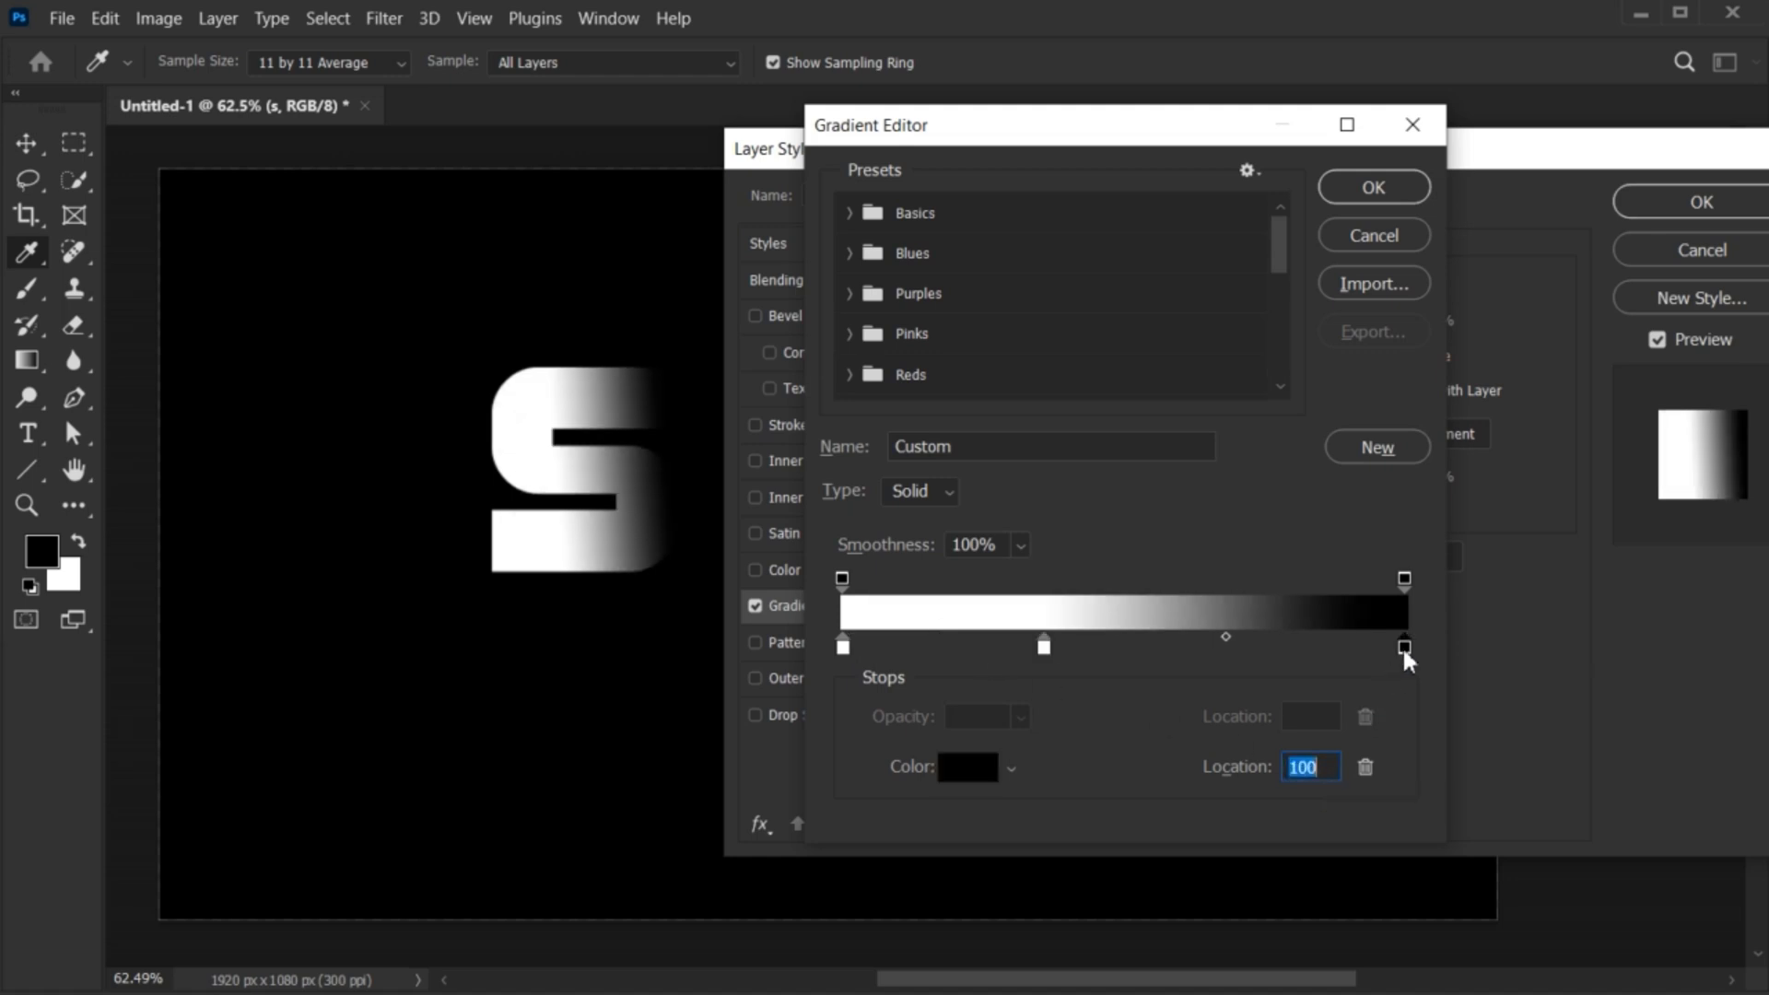
drag(1403, 647, 1275, 647)
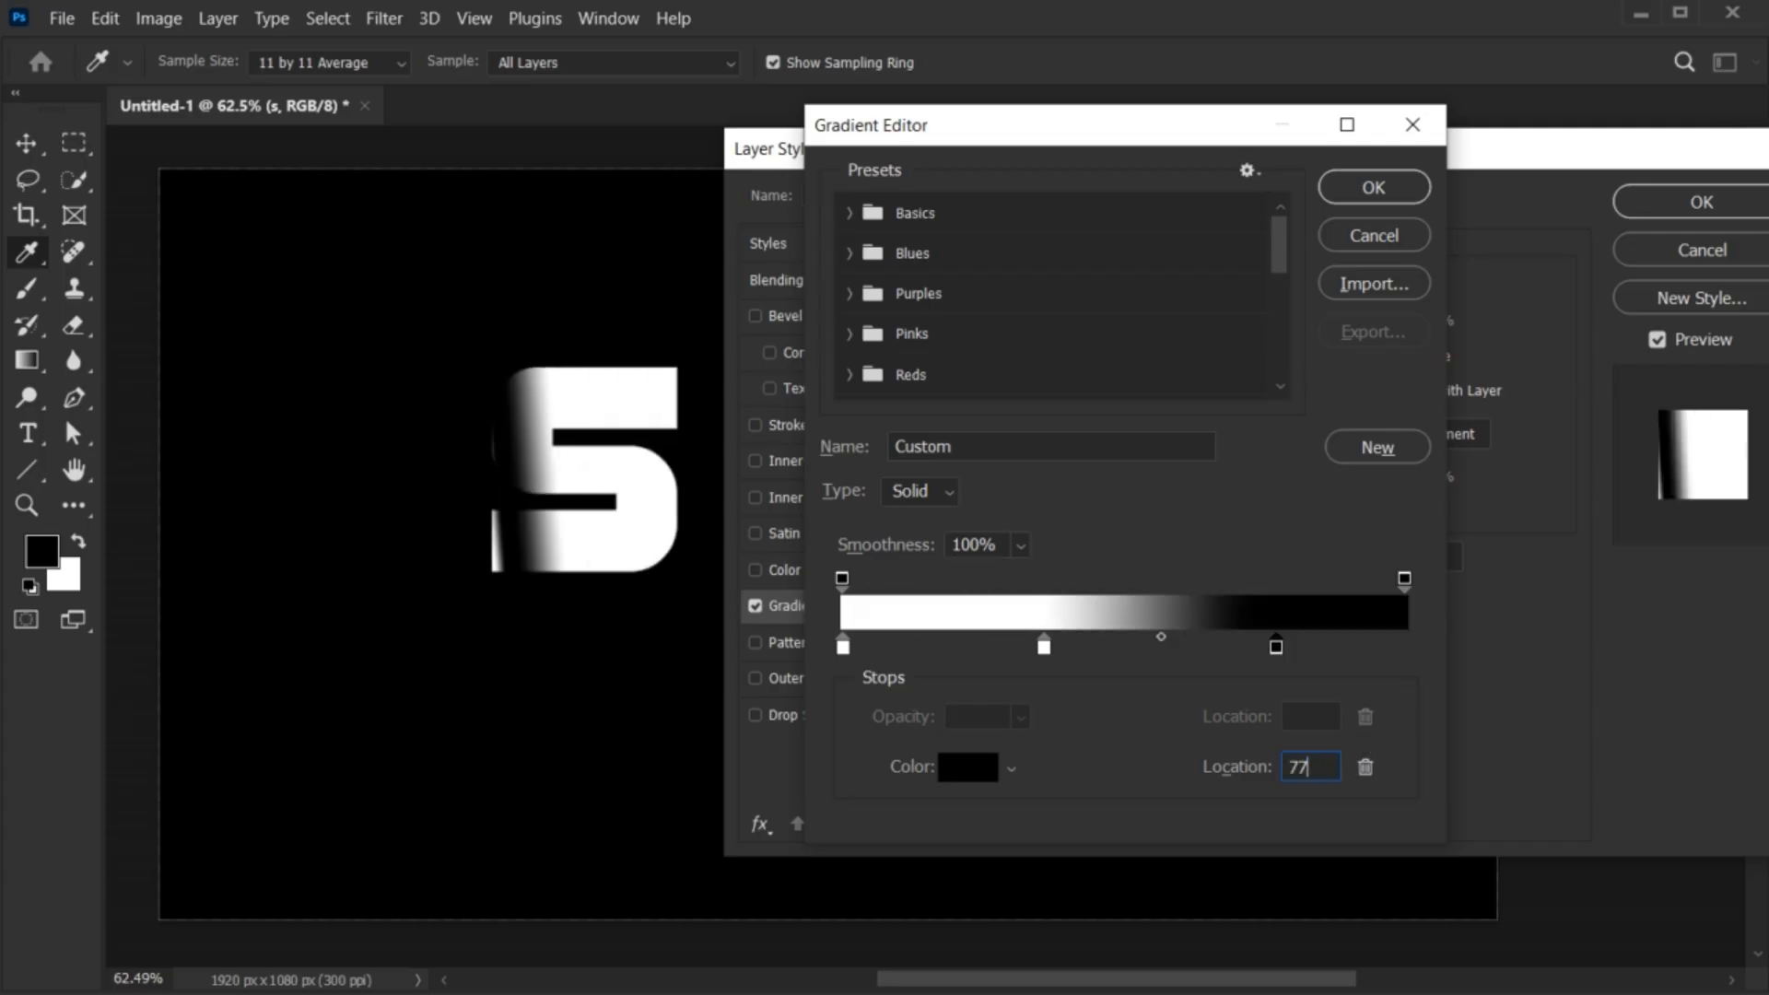
click(1372, 186)
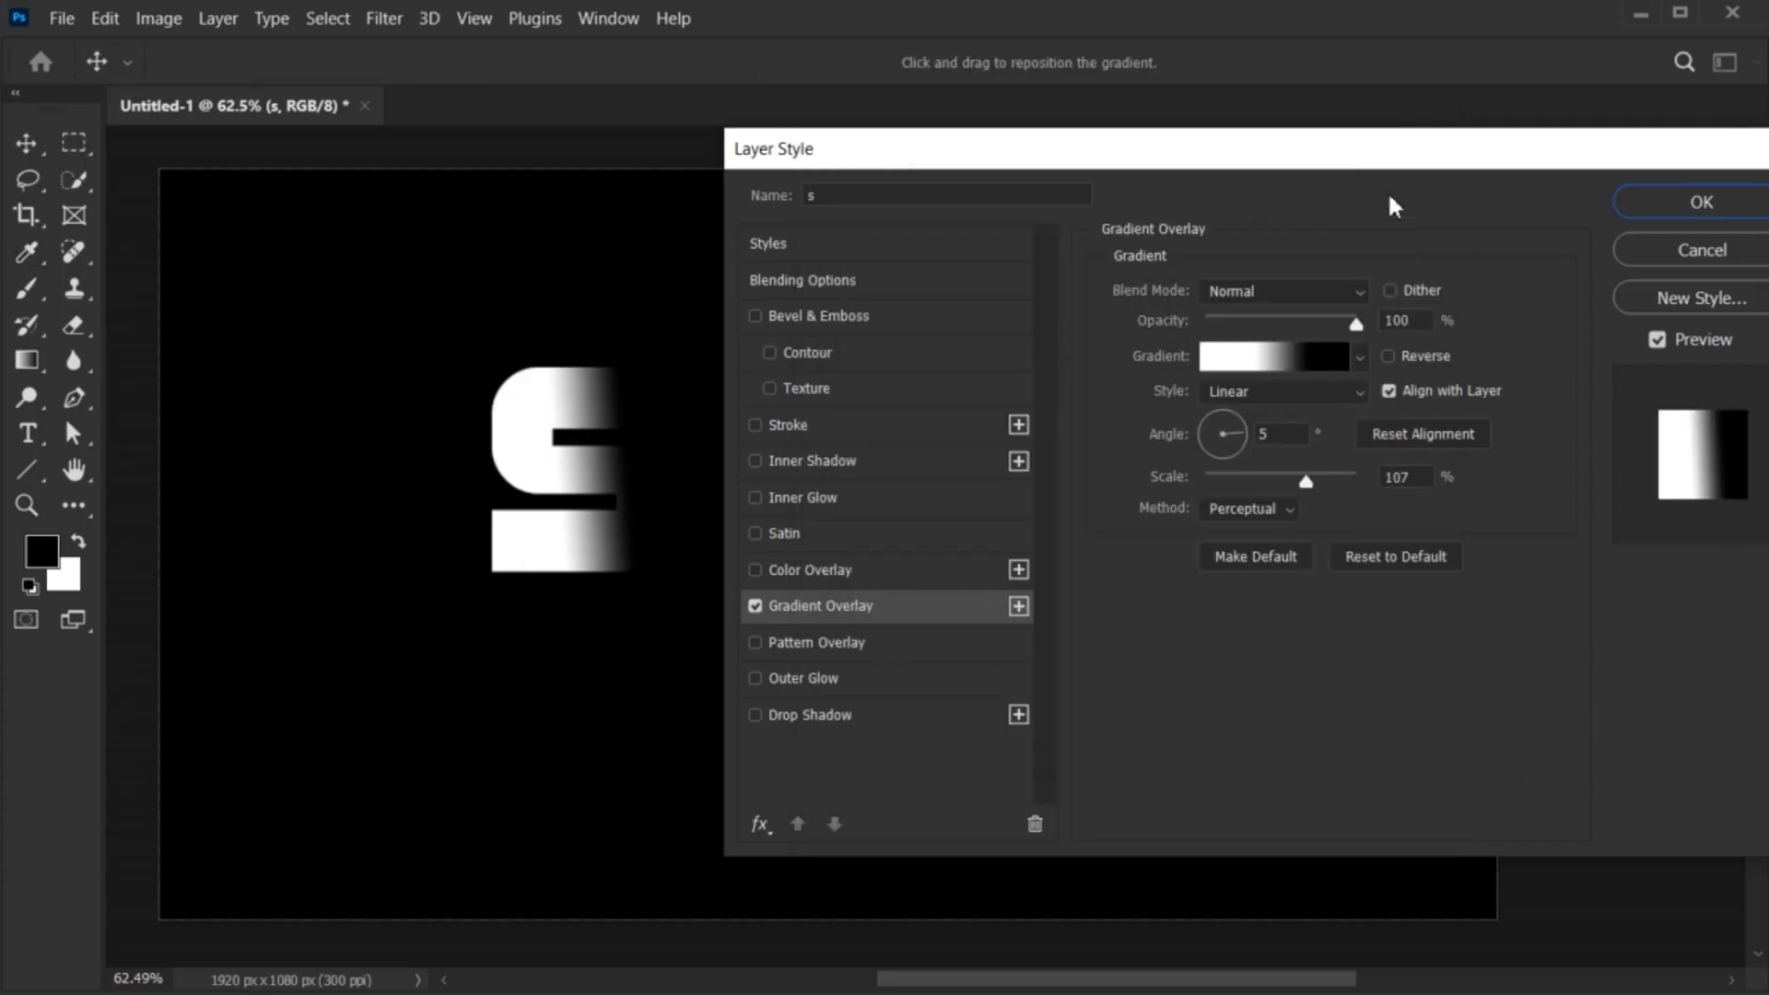
mouse_move(1305, 296)
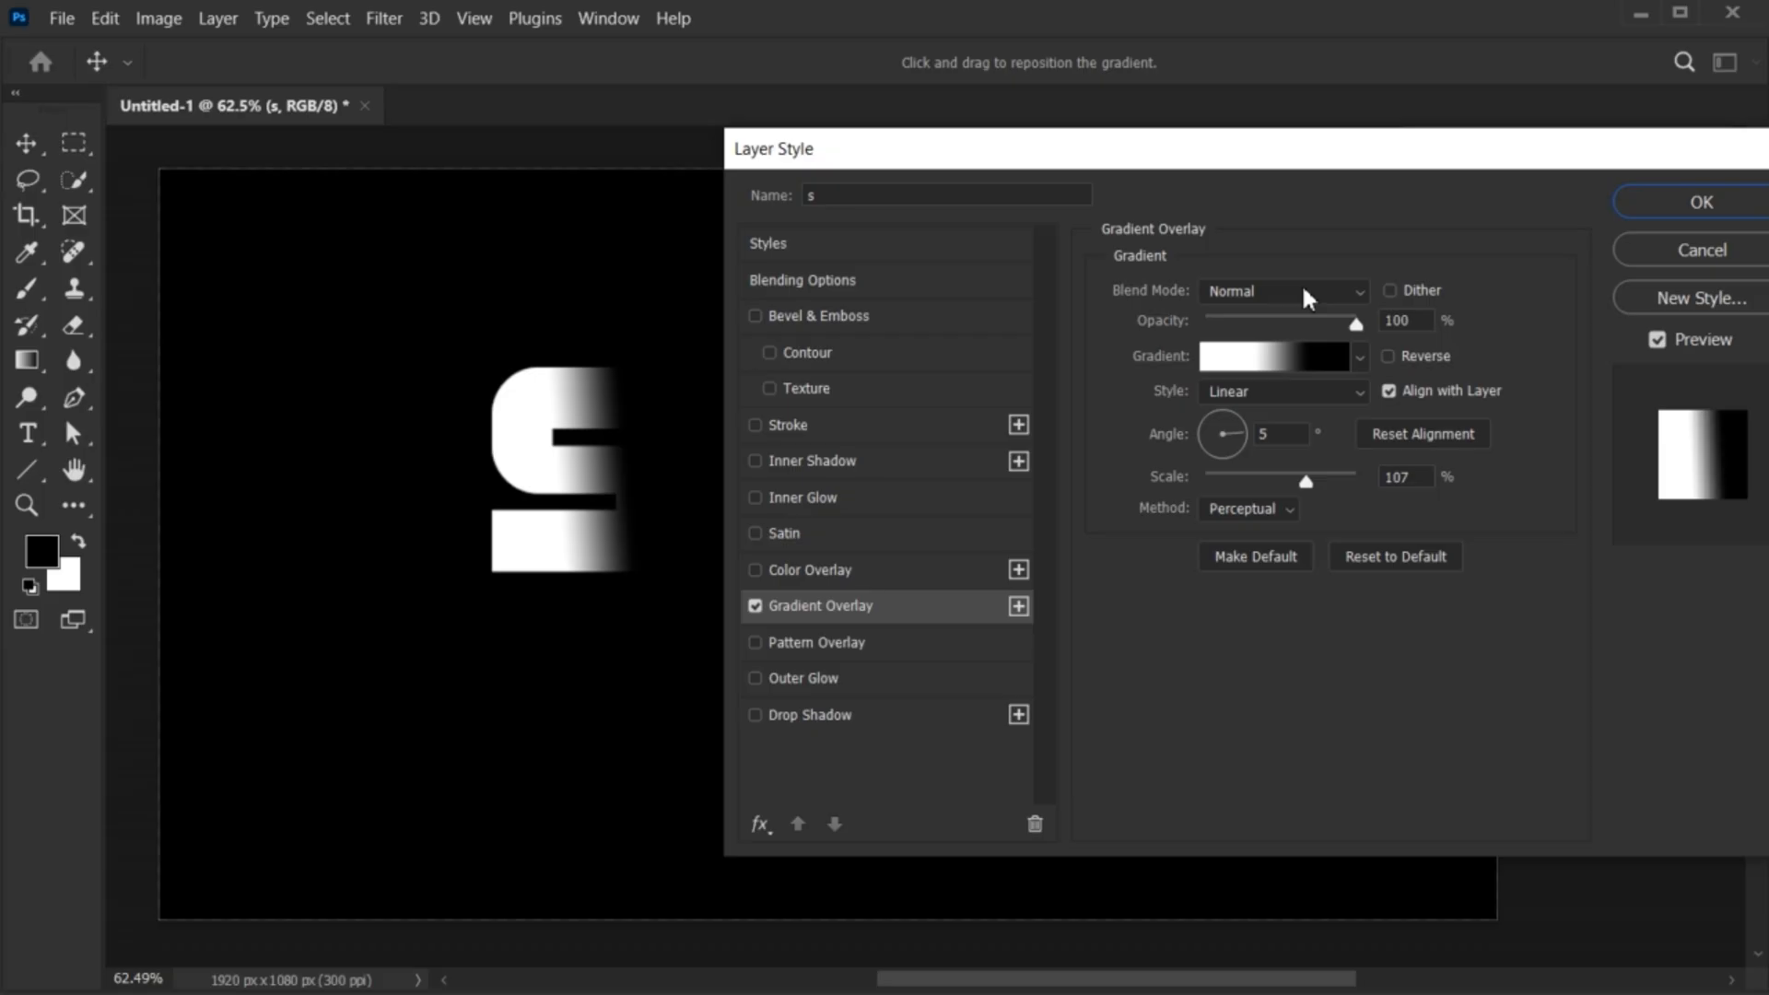
- Set the overlay angle to 0° and scale to 150%, then apply it
click(1281, 433)
text(0)
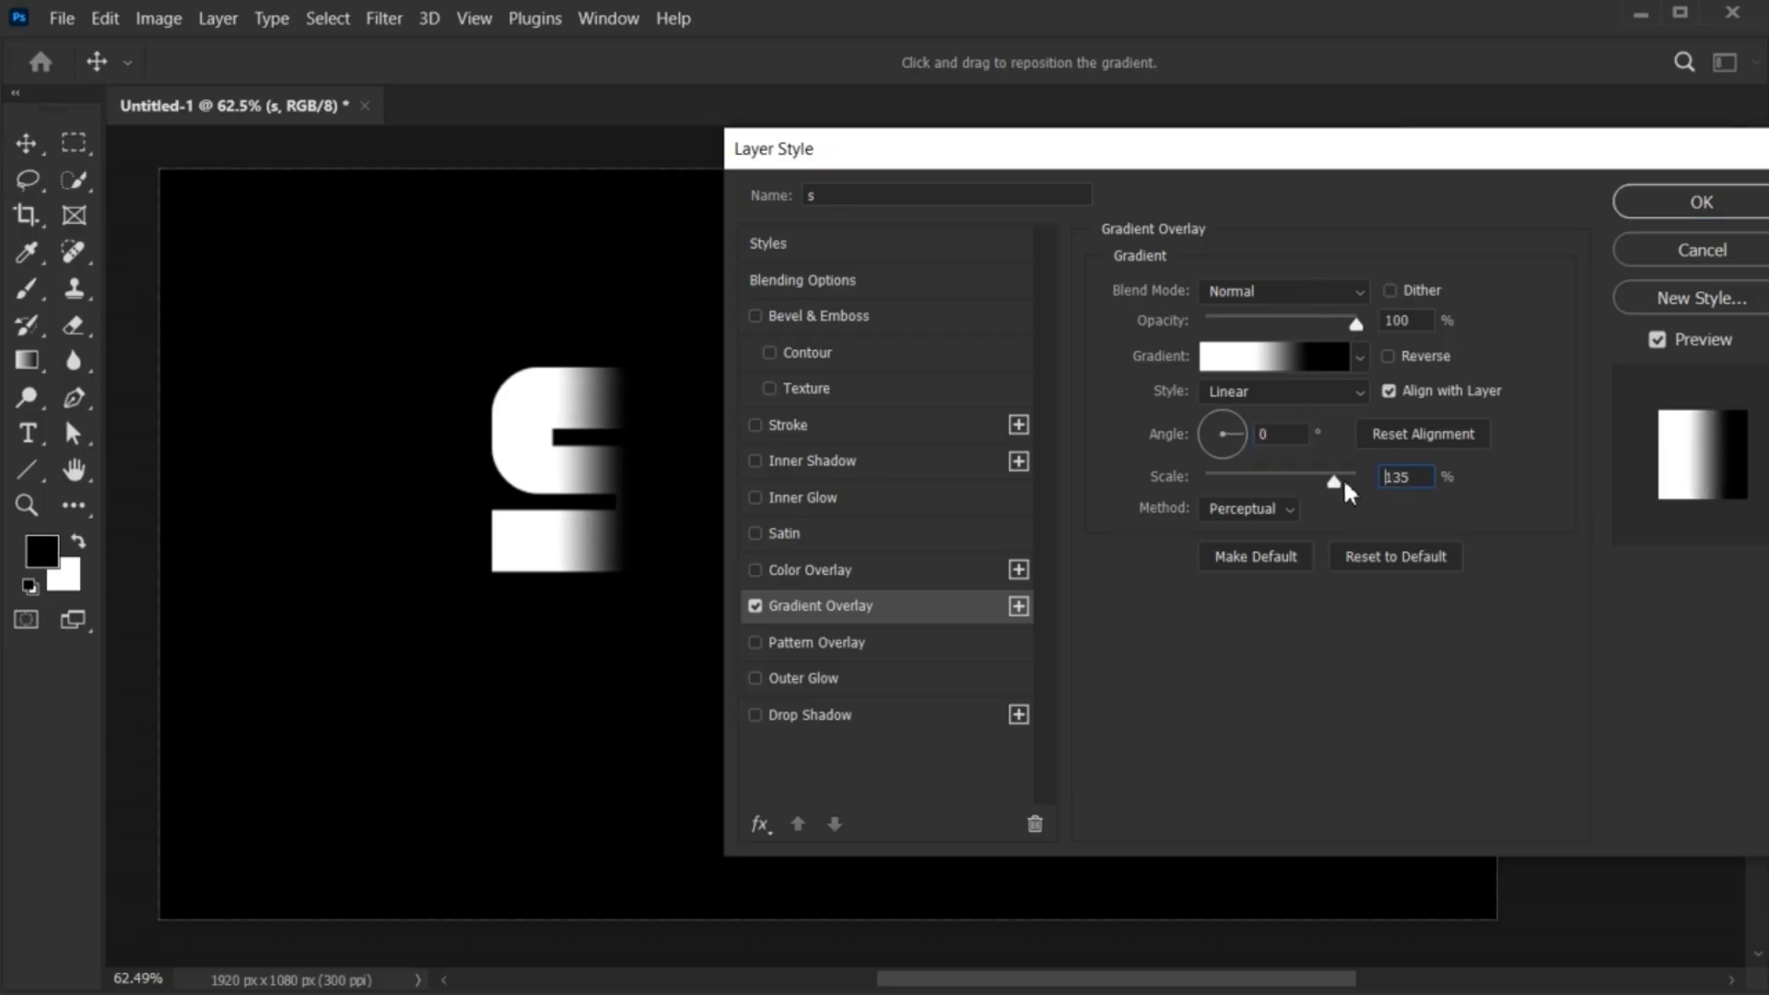
drag(1337, 477, 1353, 477)
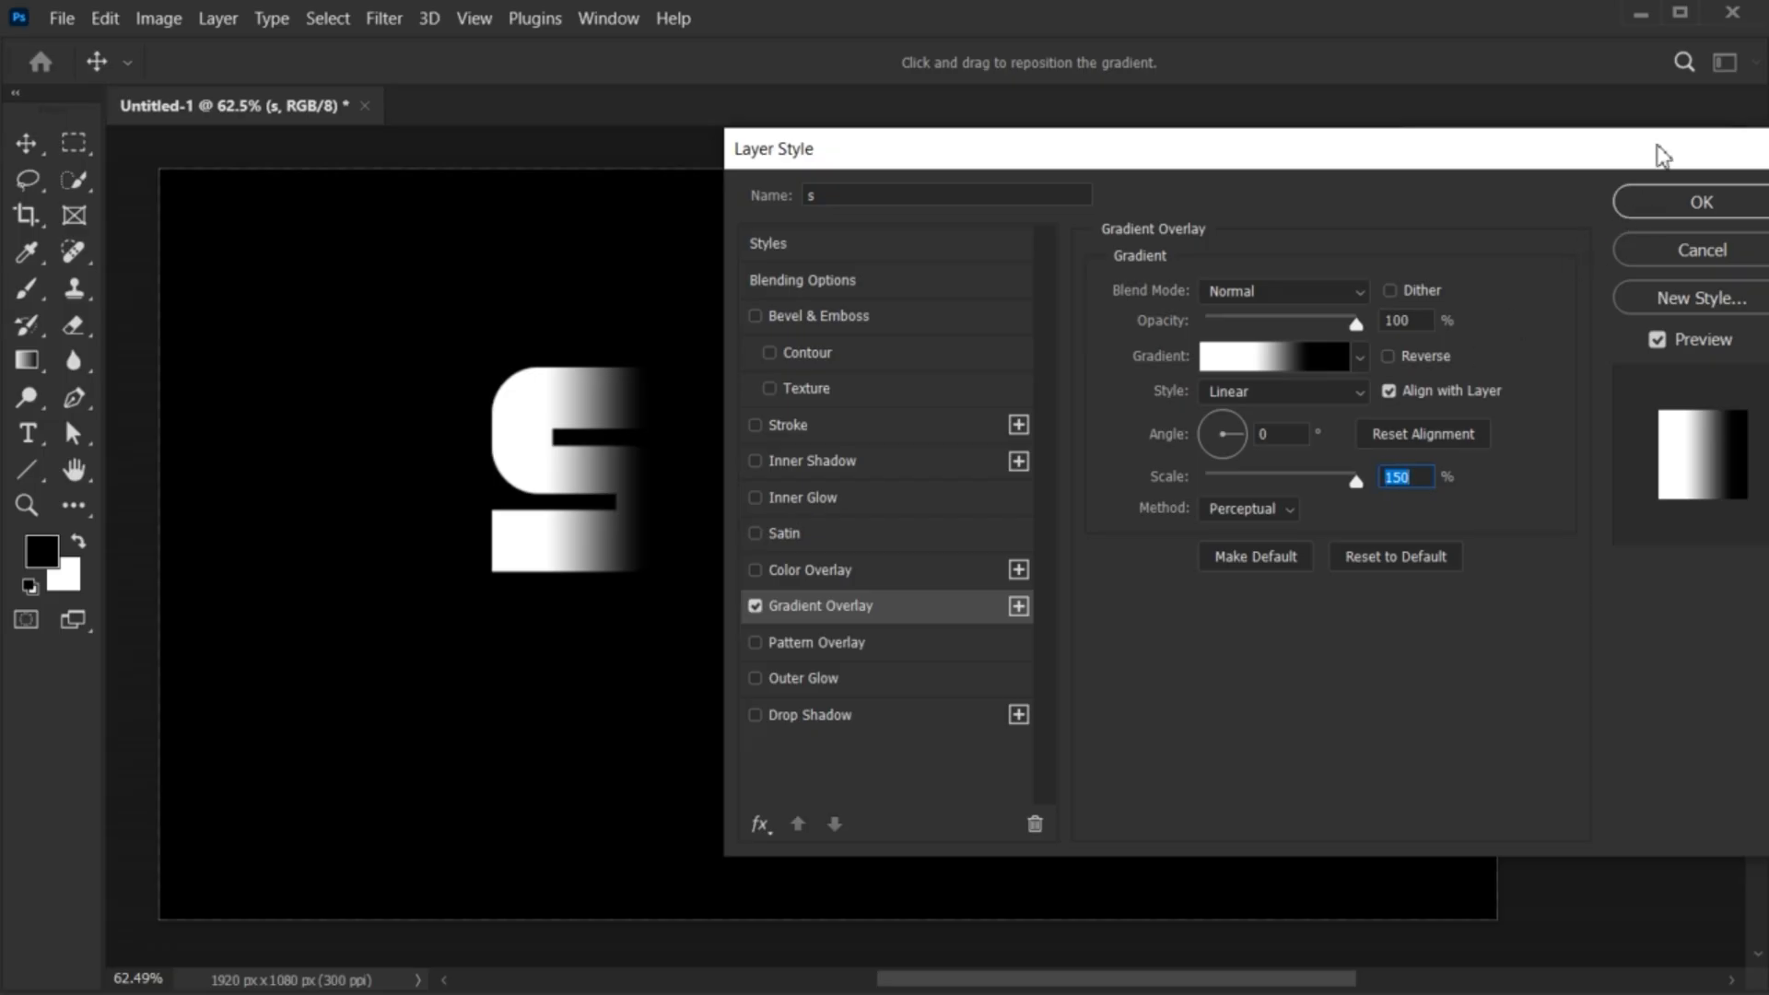
click(1703, 201)
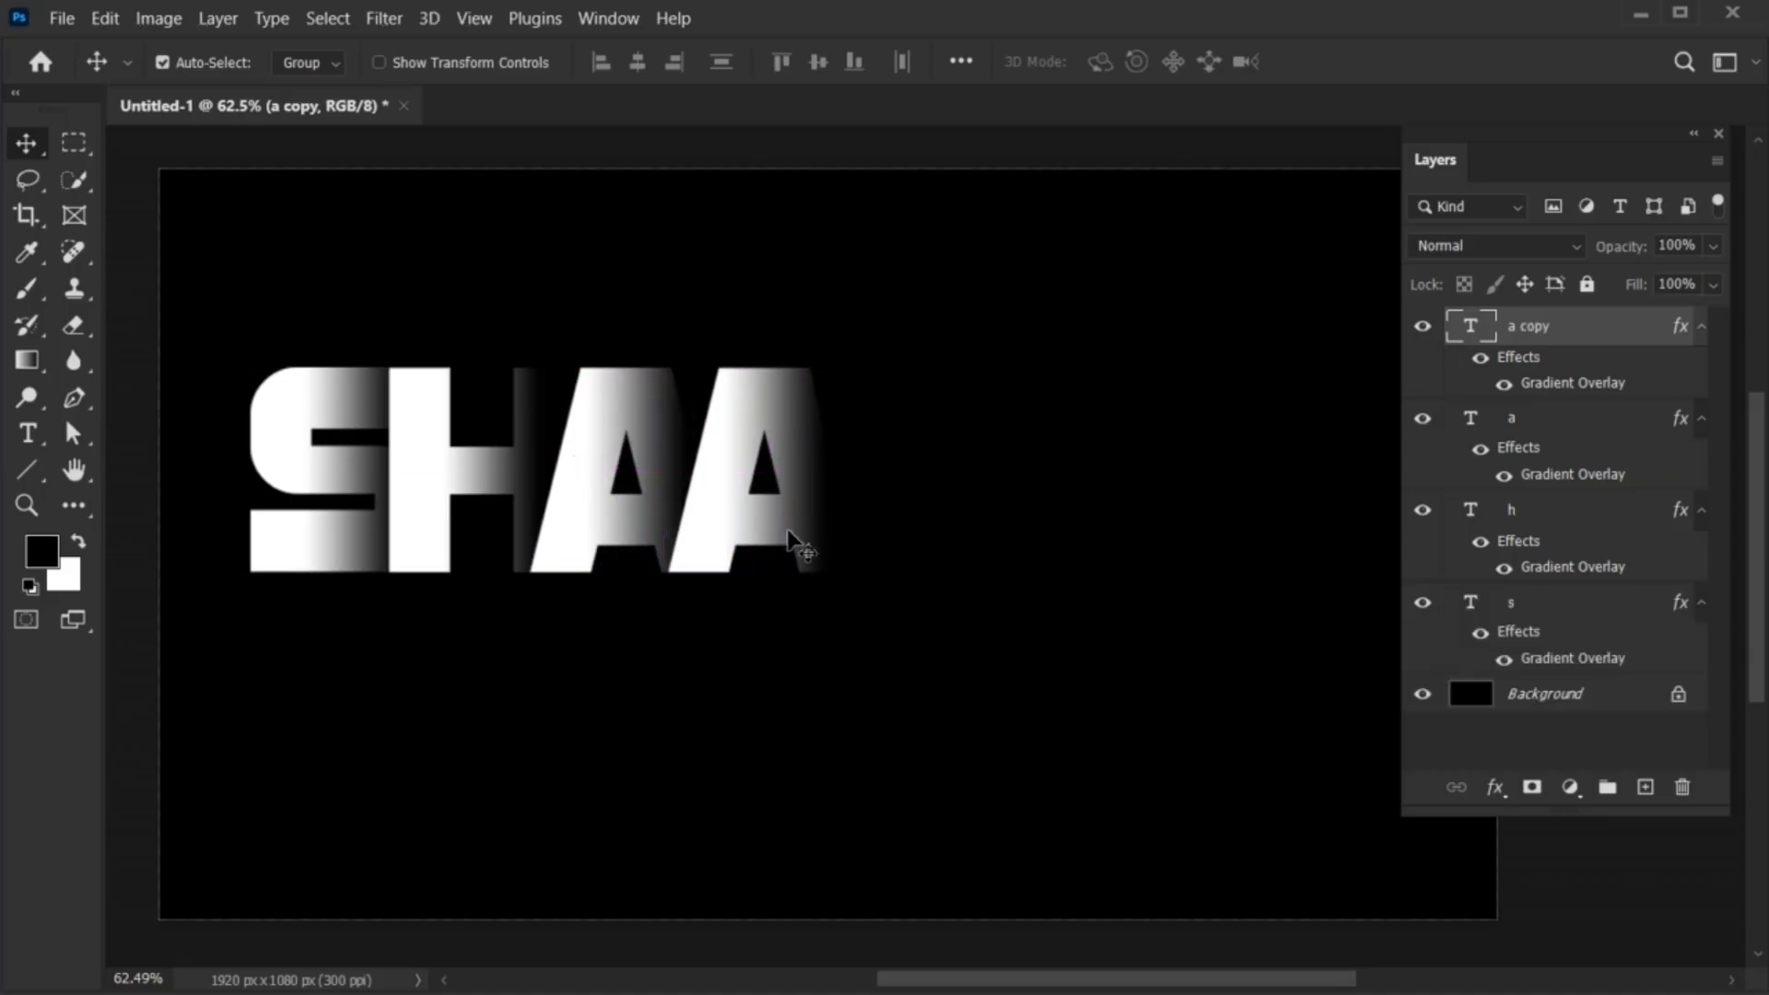
- Pick the Type tool to add the remaining SHADOW letters
click(27, 433)
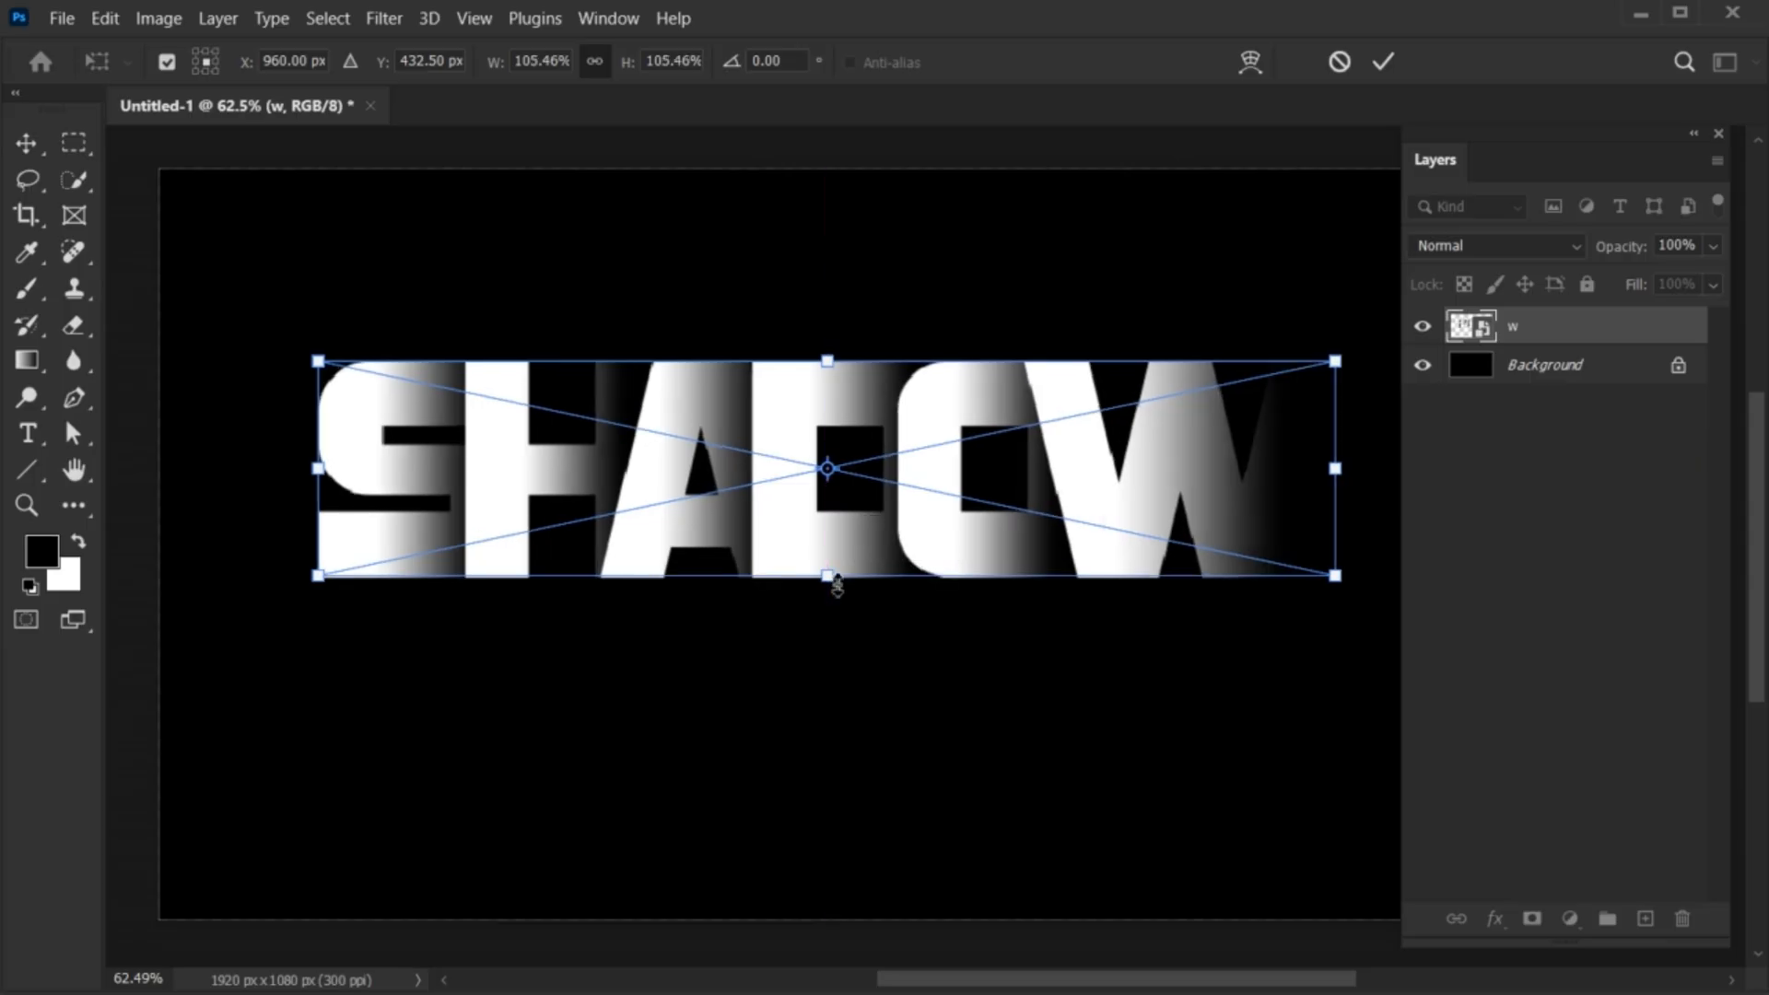
- Confirm the SHADOW word's scale of about 105%
click(1383, 61)
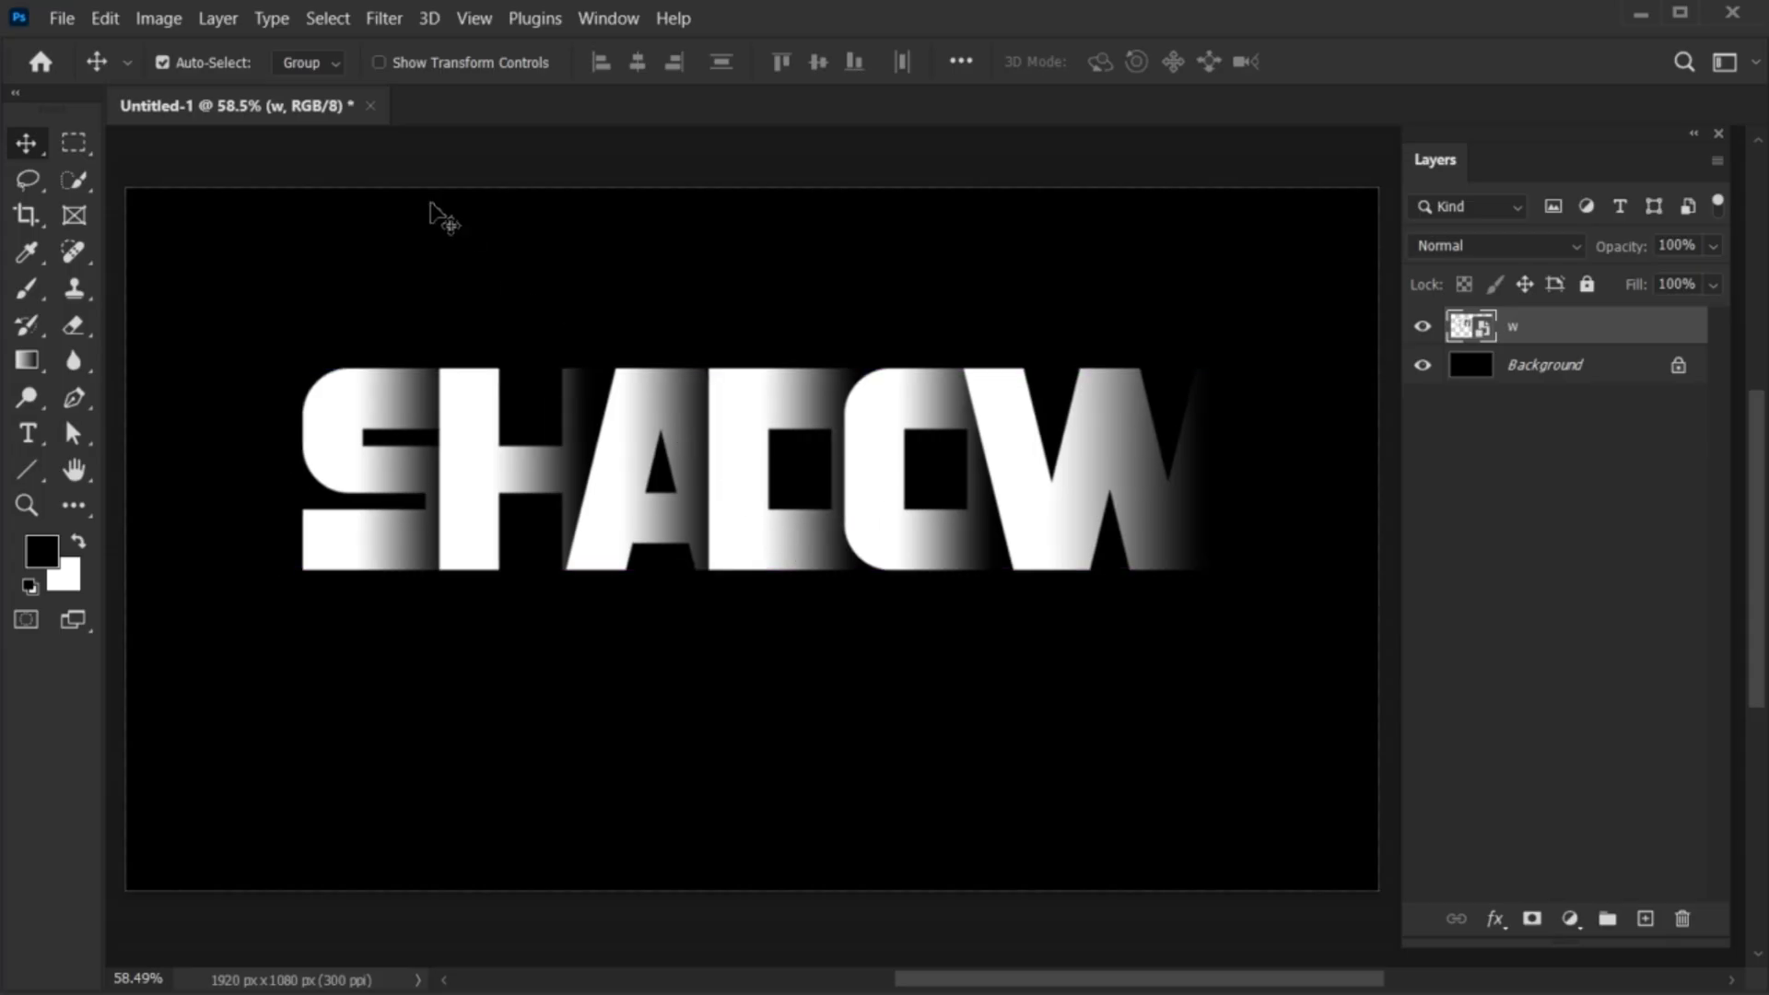
- Duplicate the SHADOW layer and flip the copy vertically beneath the original
click(216, 19)
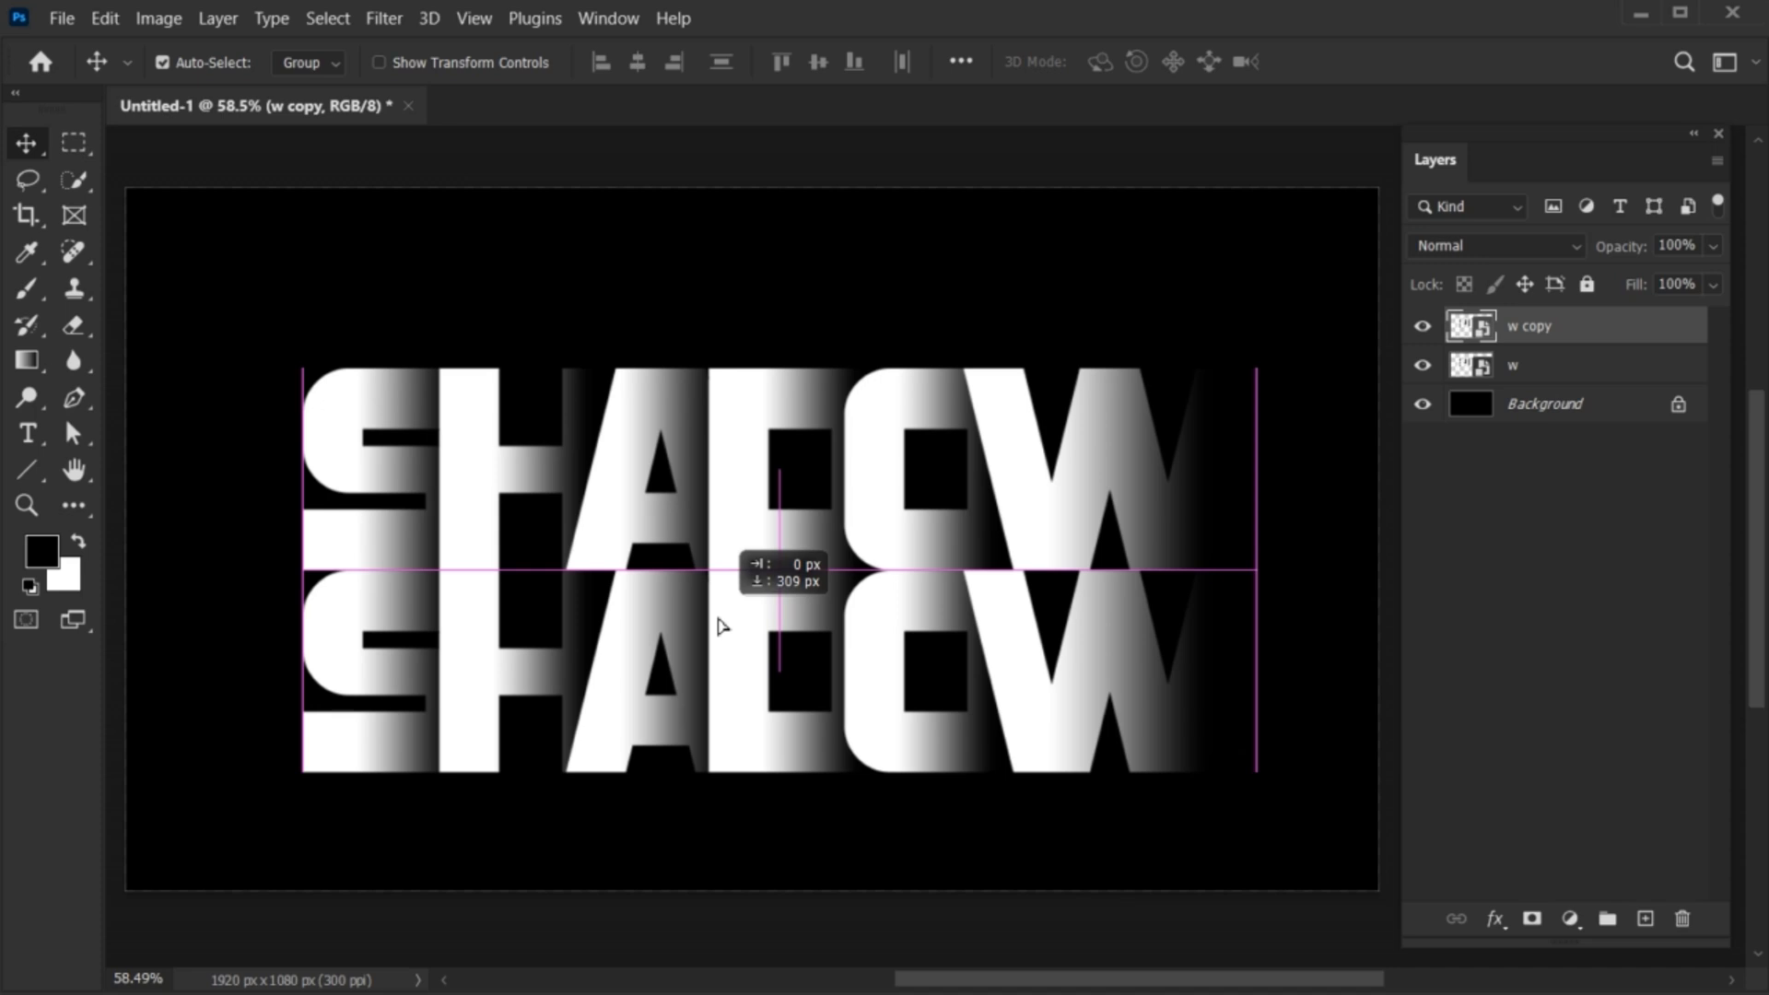
key(ctrl+t)
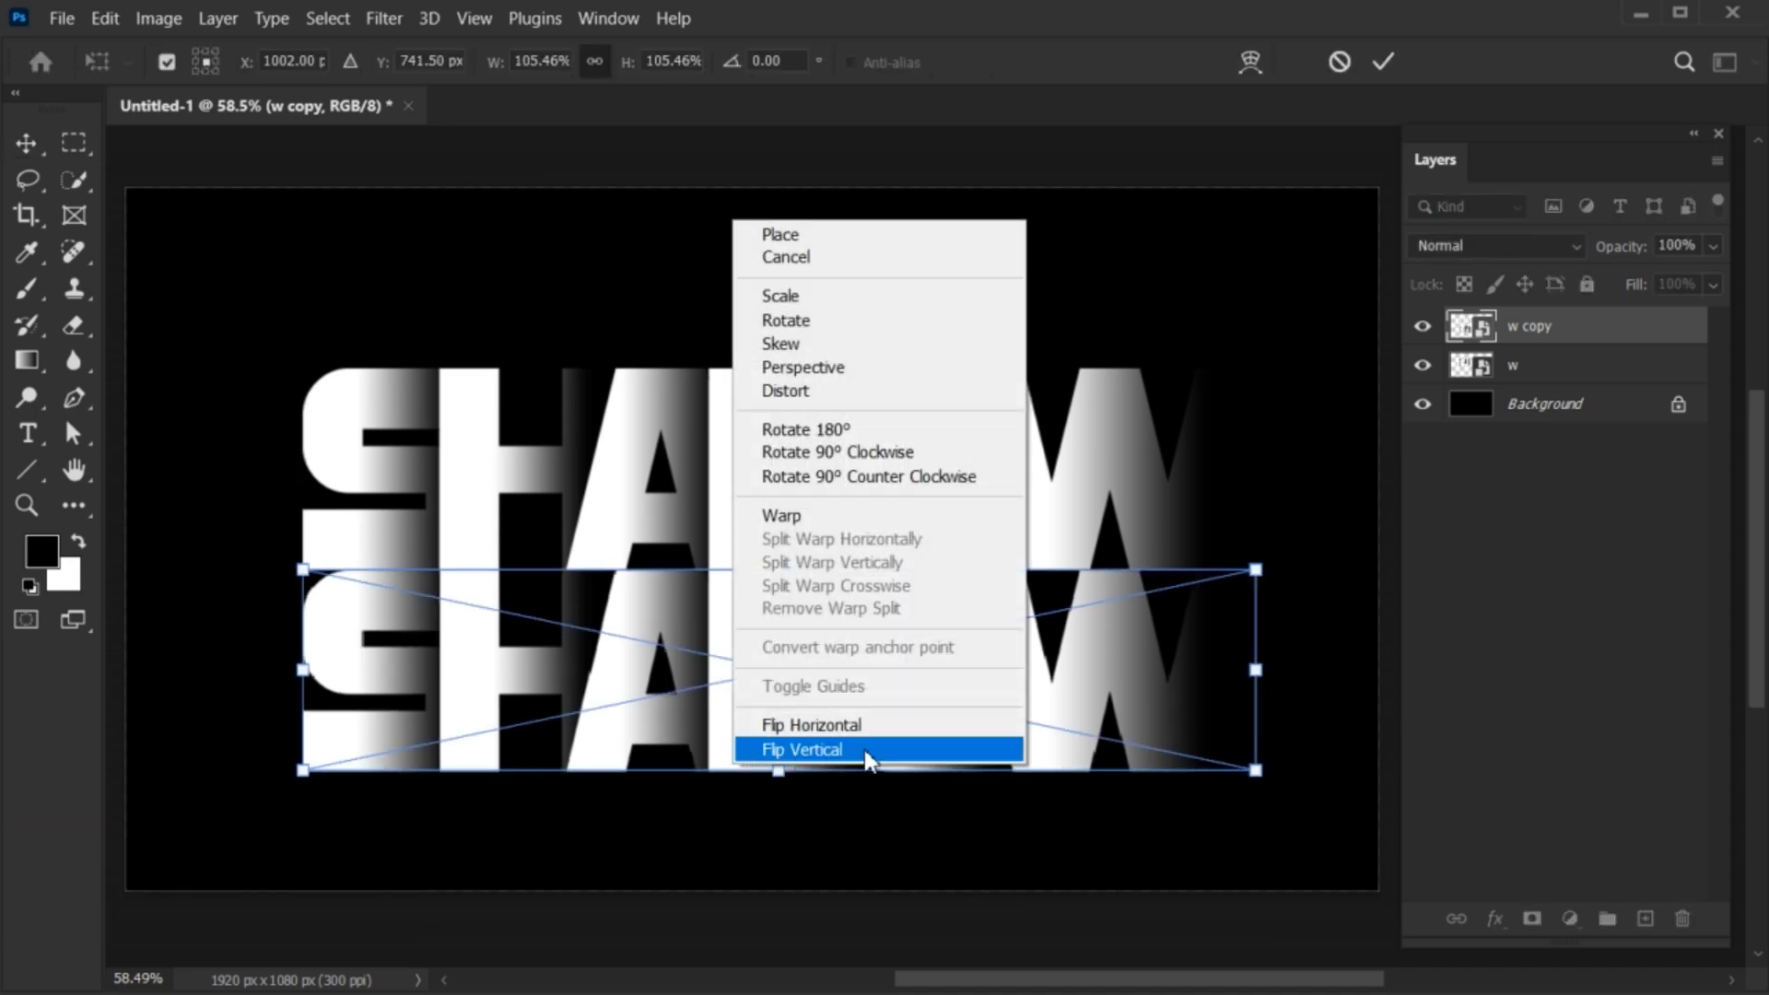
click(800, 749)
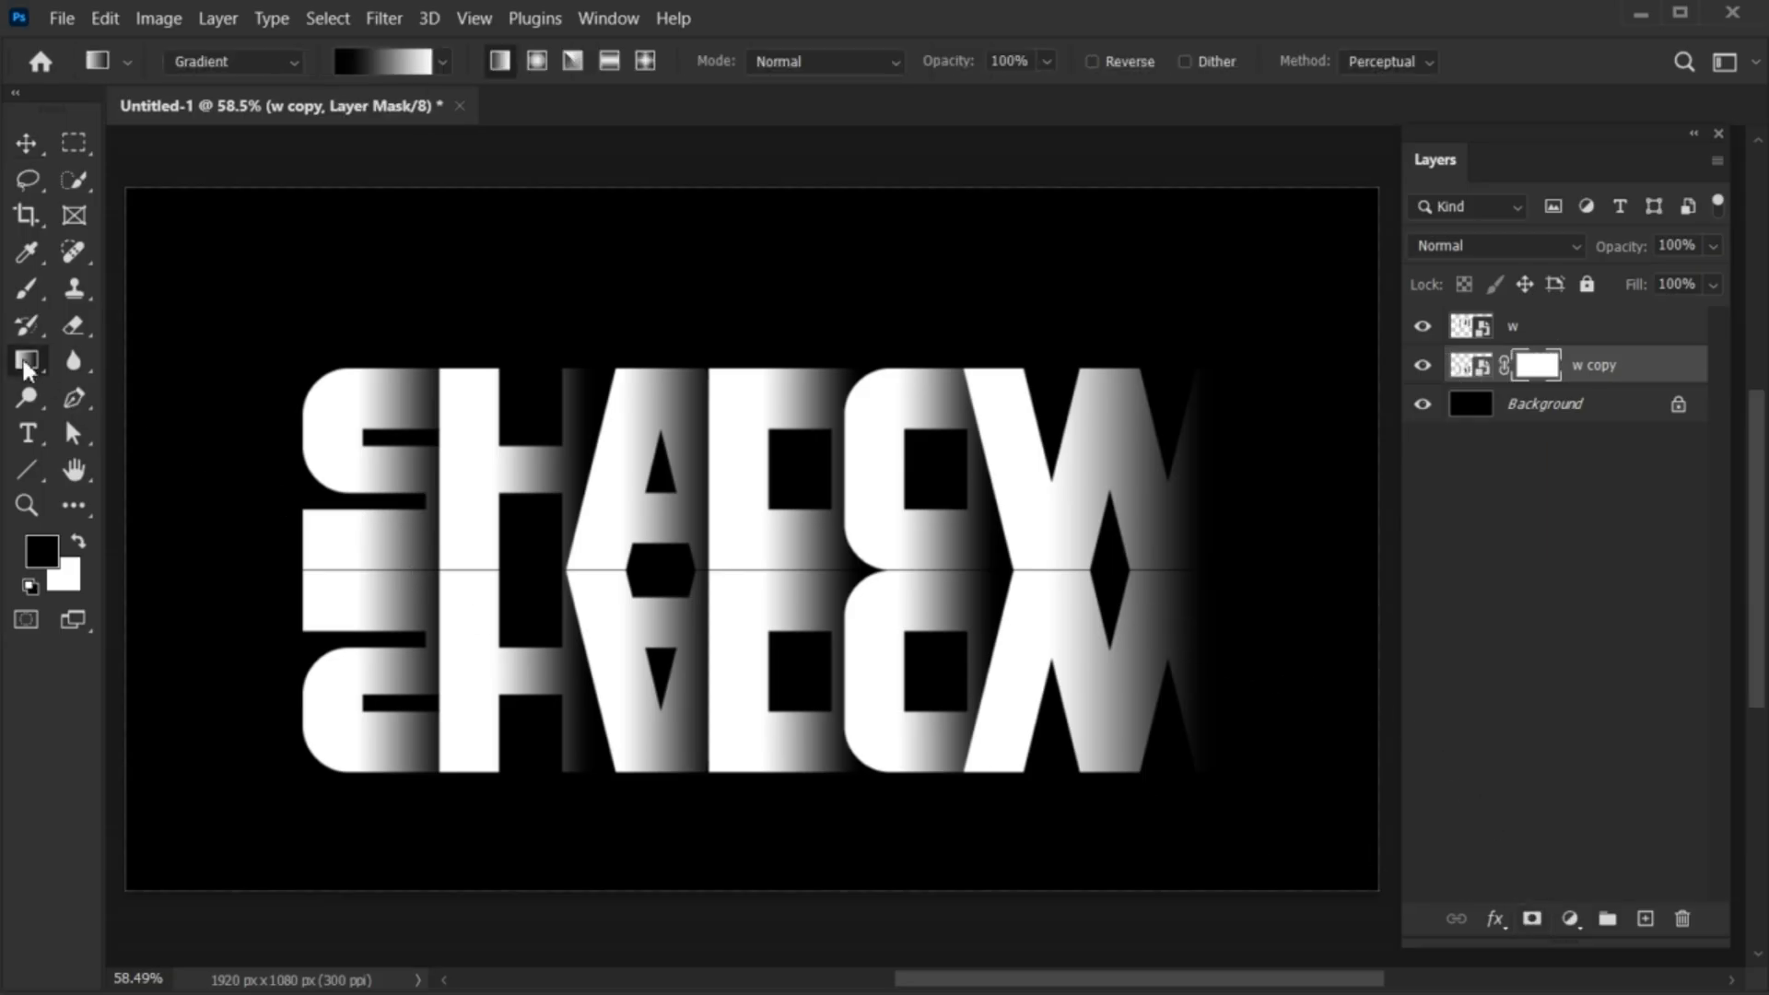
mouse_move(41, 552)
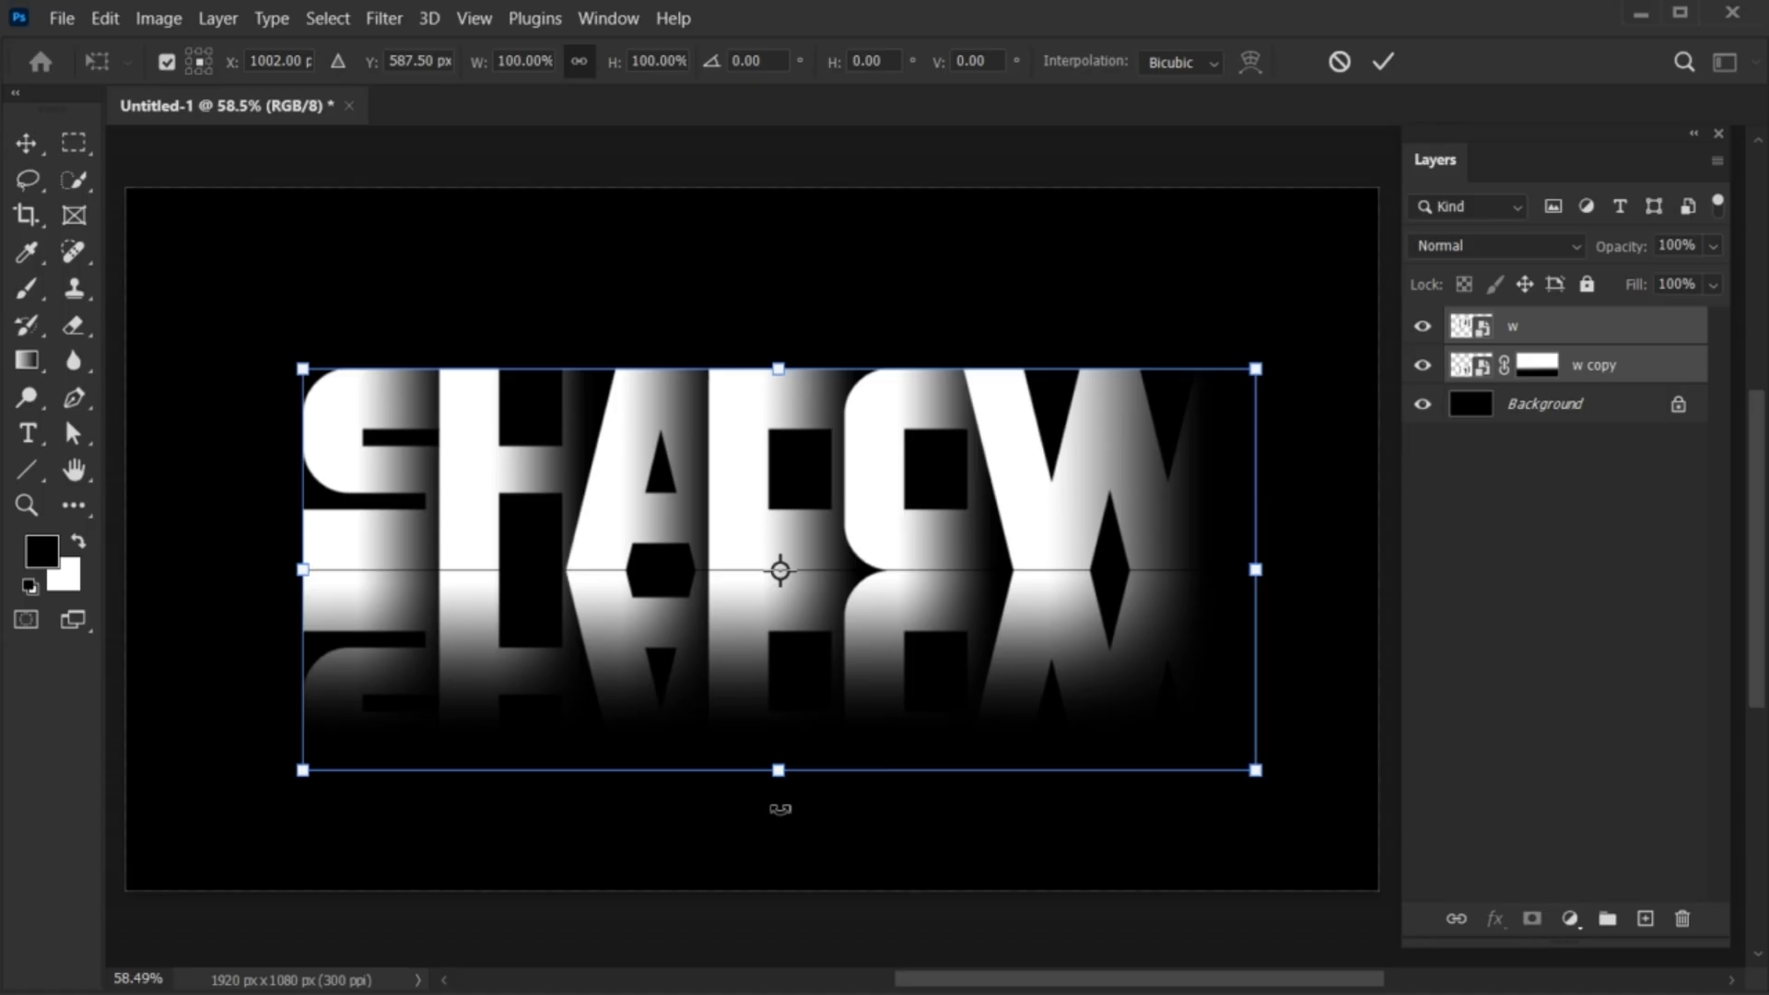
- Drag to enlarge both SHADOW words and the reflection together
drag(778, 769, 778, 805)
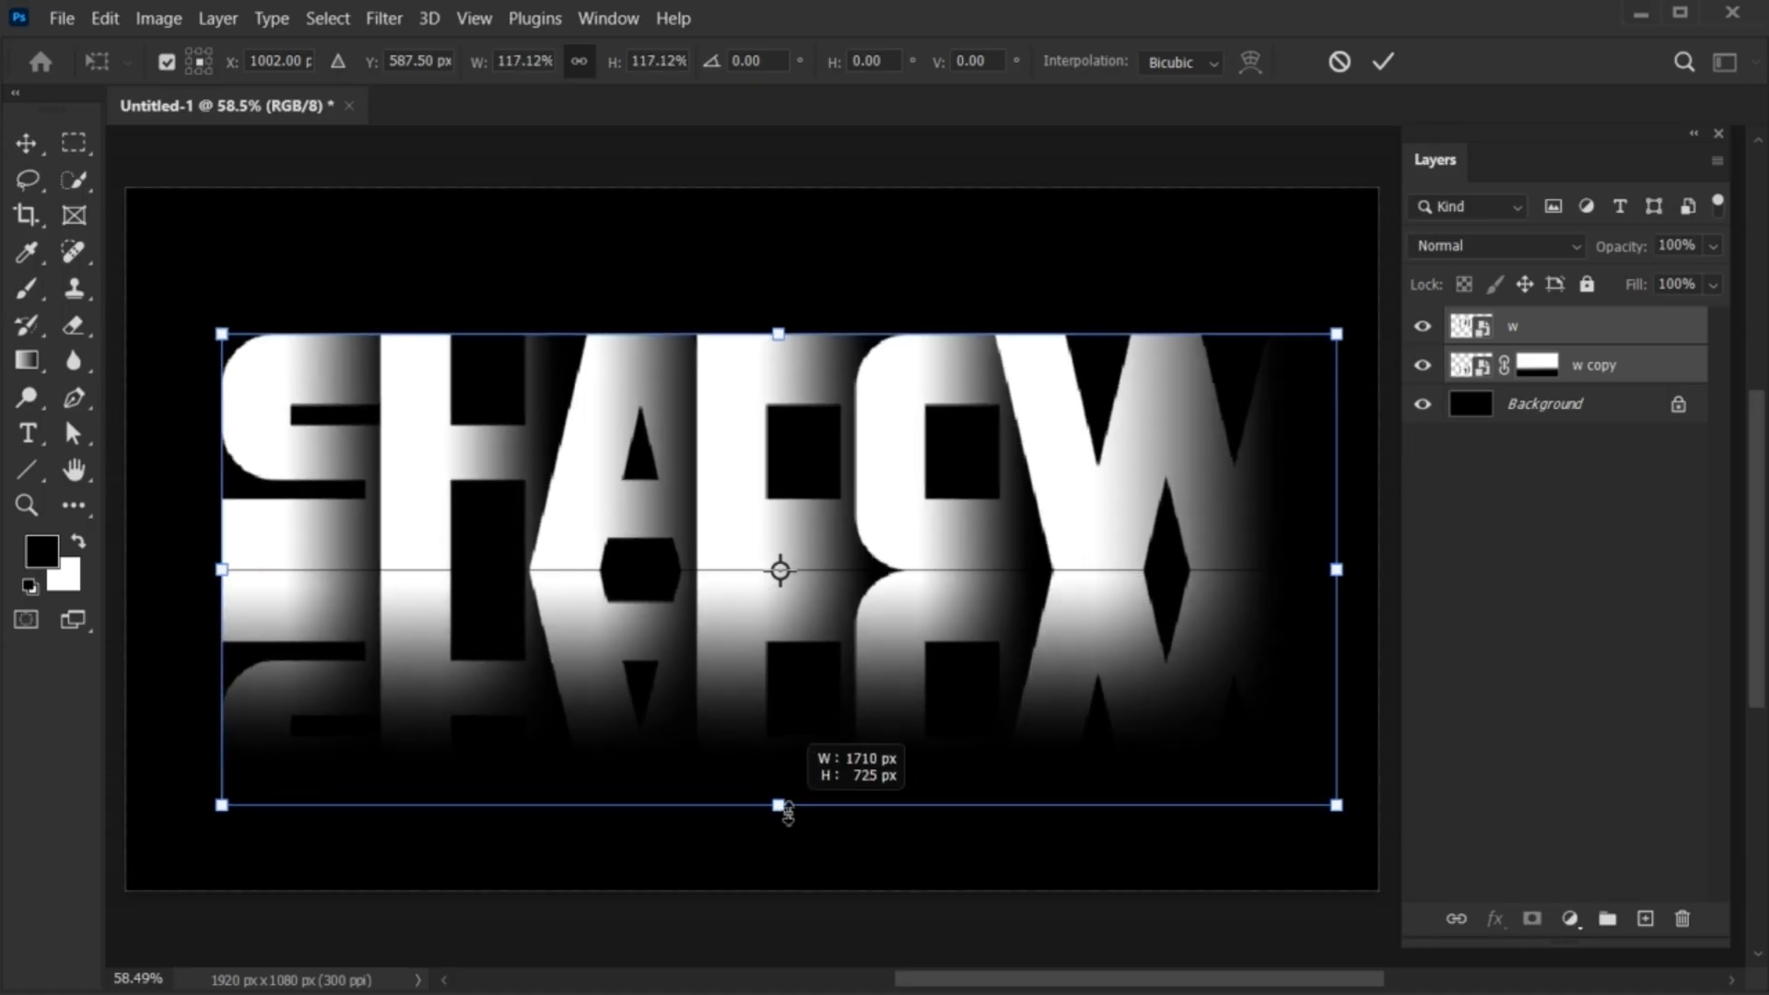